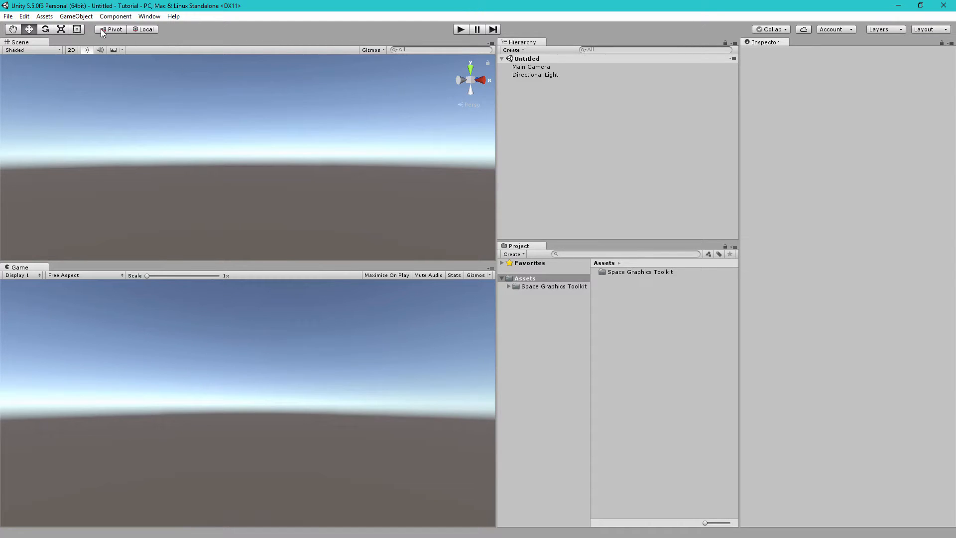
pyautogui.moveTo(88, 18)
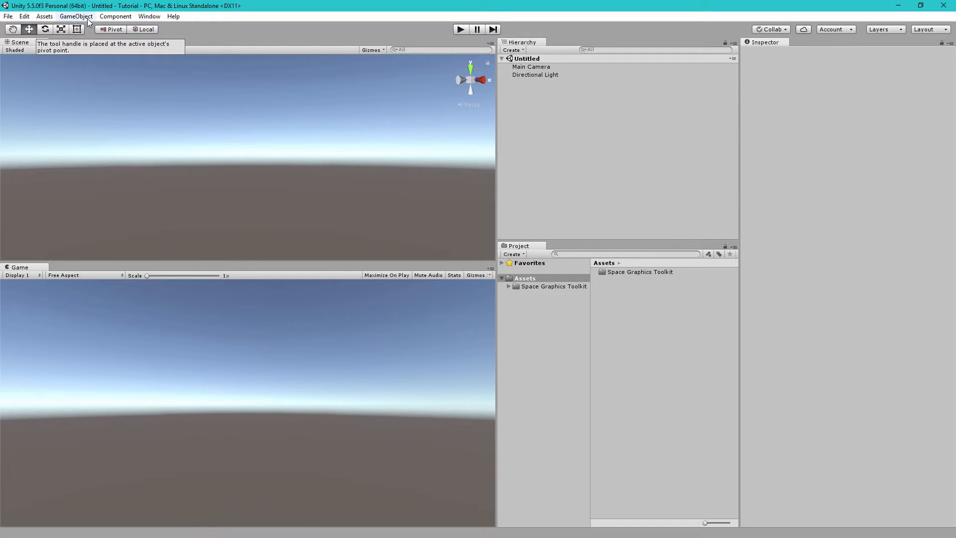
# Create a Sphere from GameObject > 3D Object.
pyautogui.click(76, 16)
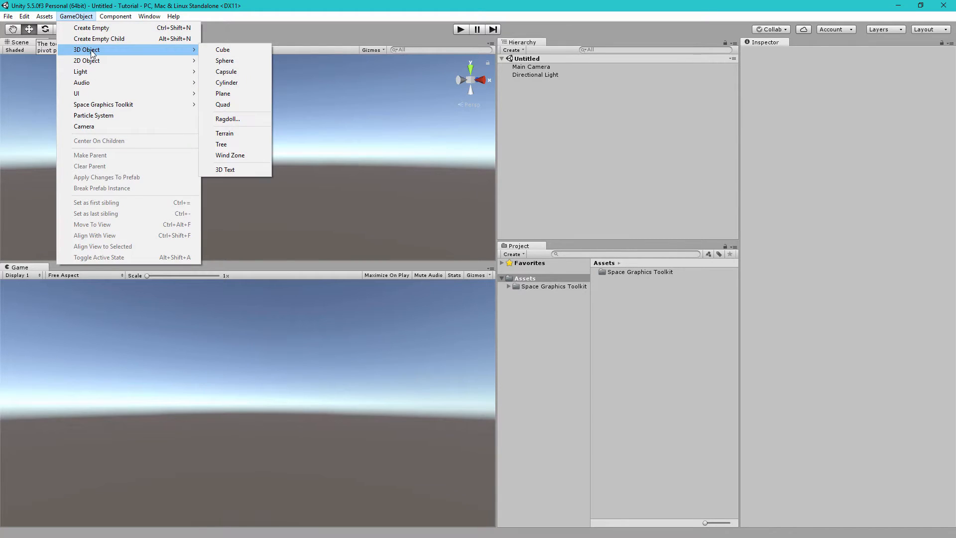
pyautogui.click(225, 60)
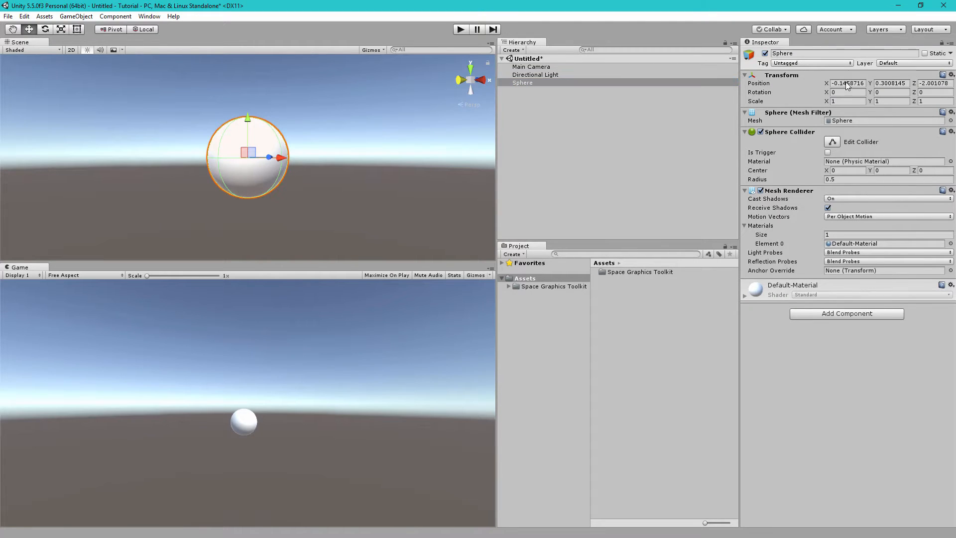
# Set Main Camera Position Z to -2 and near clipping plane to 0.01.
pyautogui.click(530, 66)
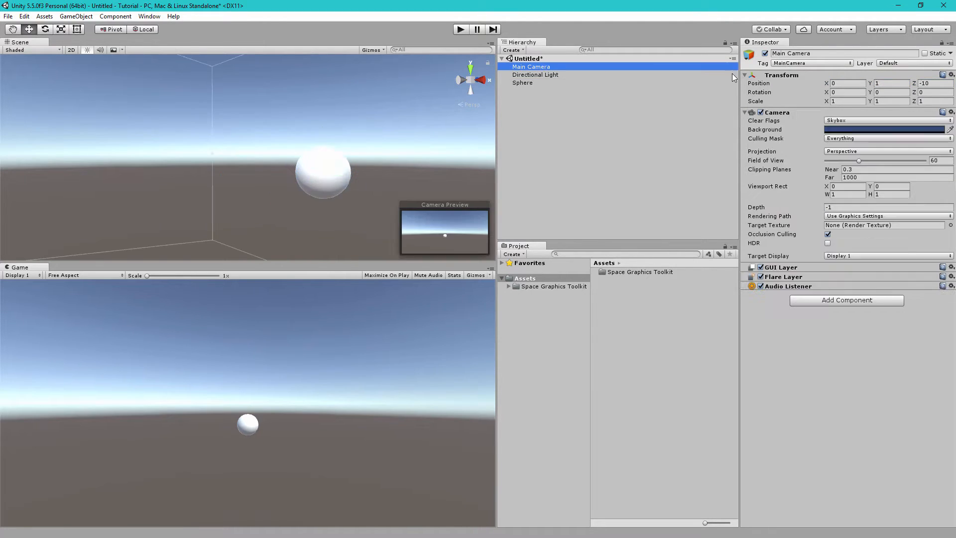
pyautogui.click(846, 83)
pyautogui.write('0.01')
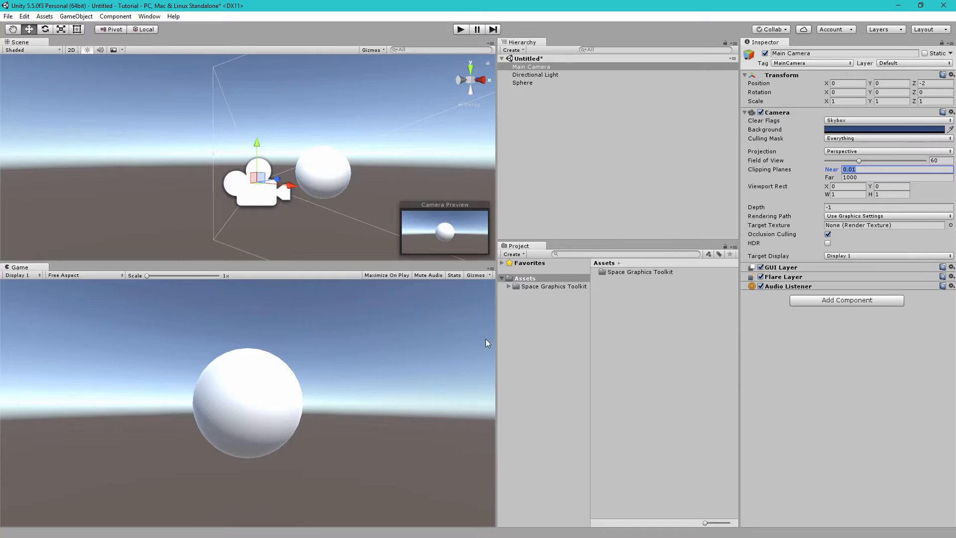
pyautogui.moveTo(233, 392)
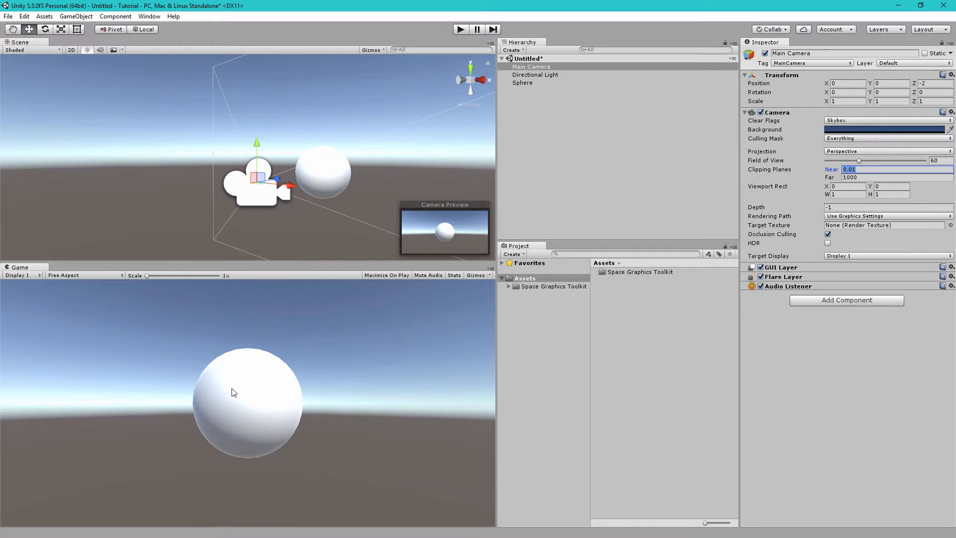
pyautogui.moveTo(251, 385)
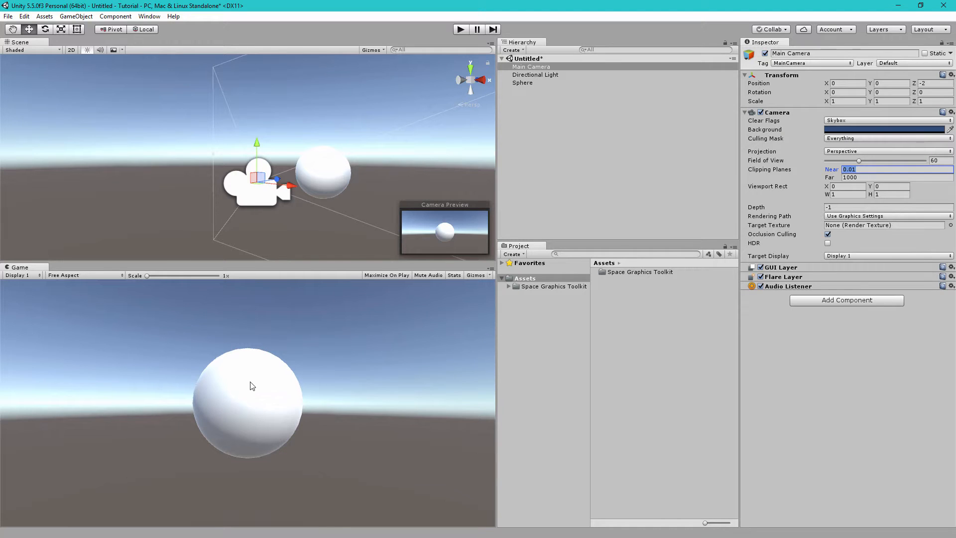
pyautogui.moveTo(522, 291)
pyautogui.write('mous')
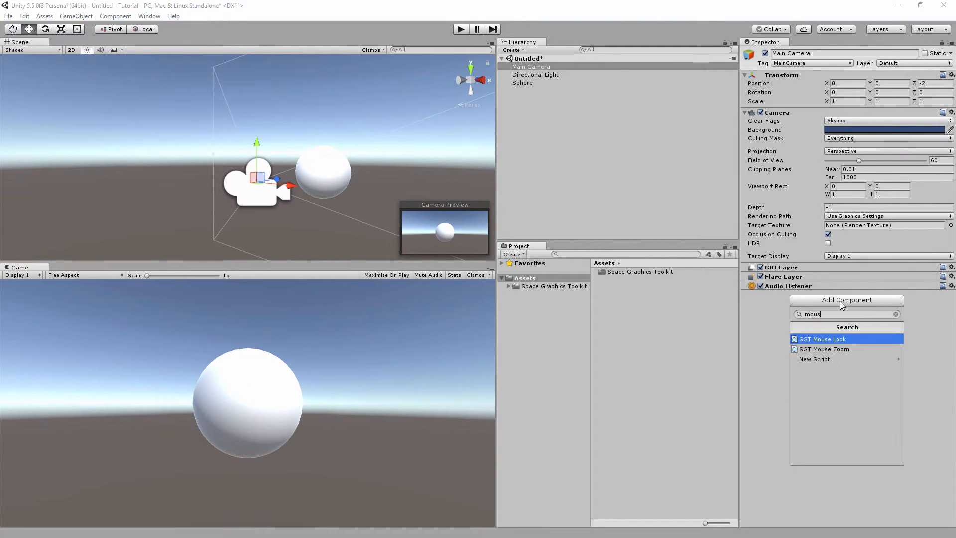
# Add SGT Mouse Look and SGT Keyboard Move components to Main Camera.
pyautogui.click(822, 338)
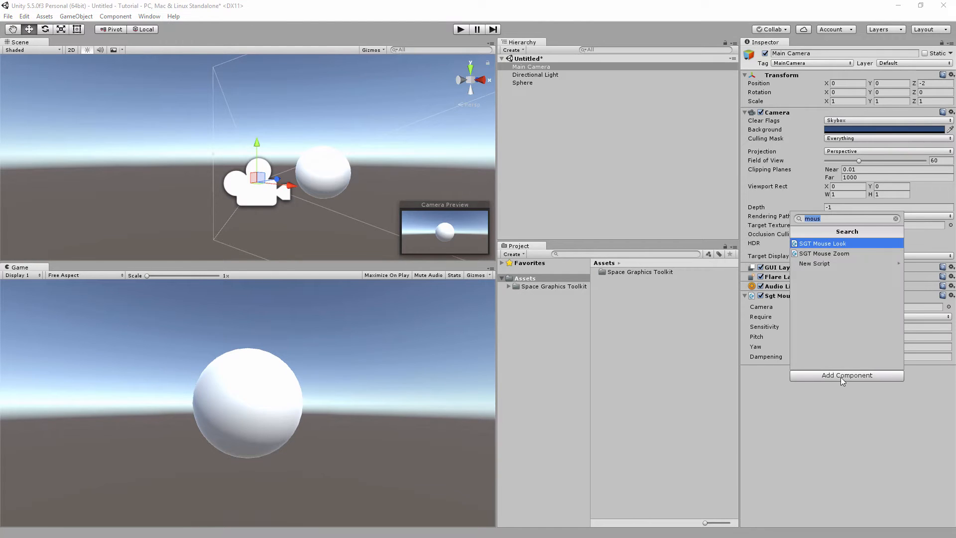
pyautogui.write('key')
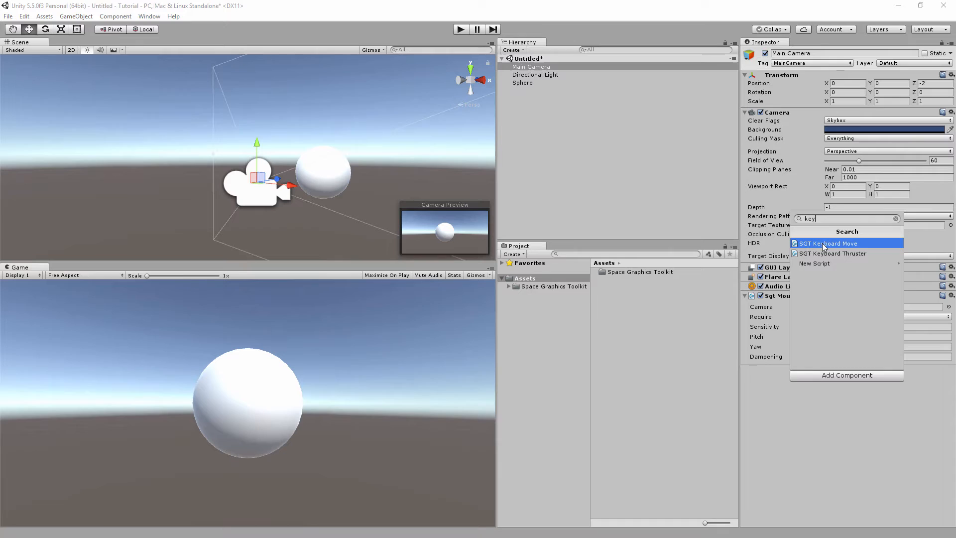
pyautogui.click(827, 243)
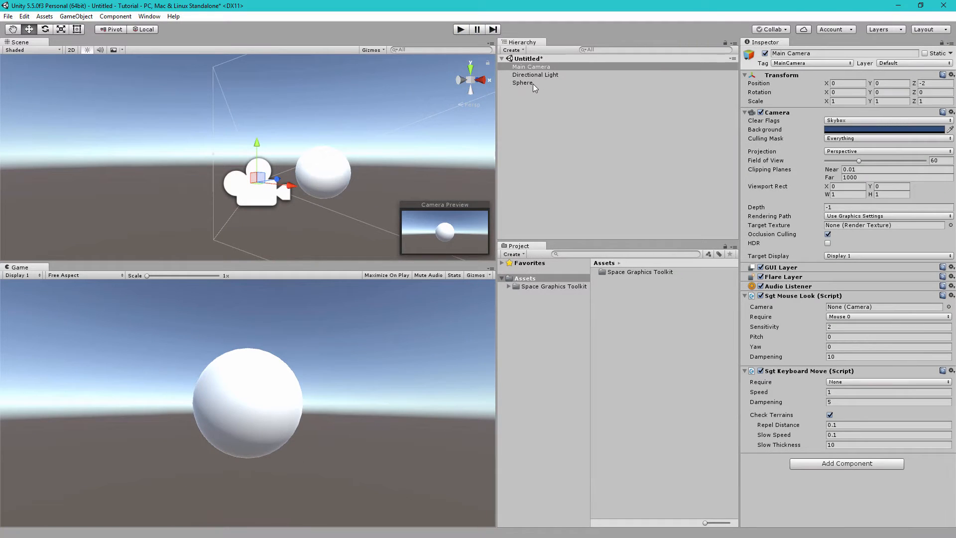
# Assign the RedRocky material to the sphere's Element 0 material slot.
pyautogui.click(521, 83)
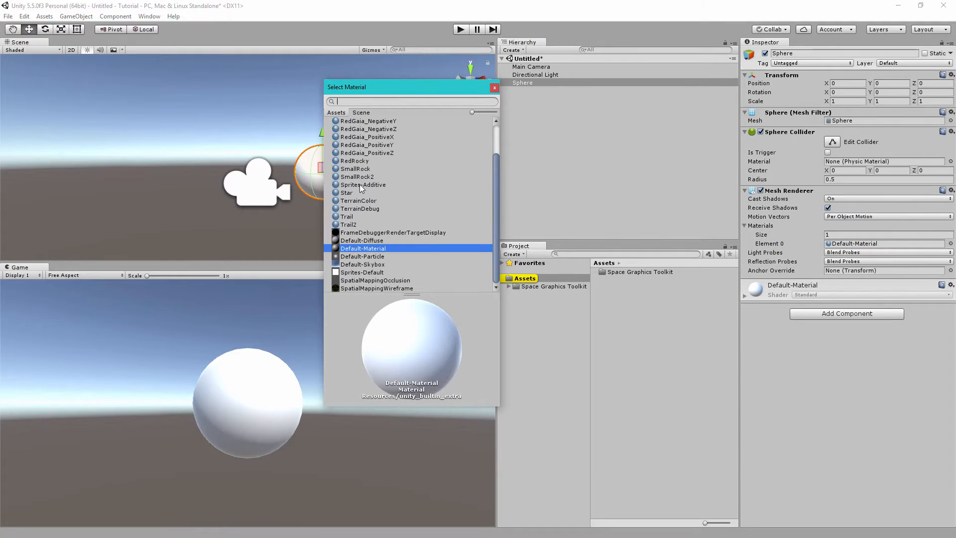
pyautogui.click(354, 161)
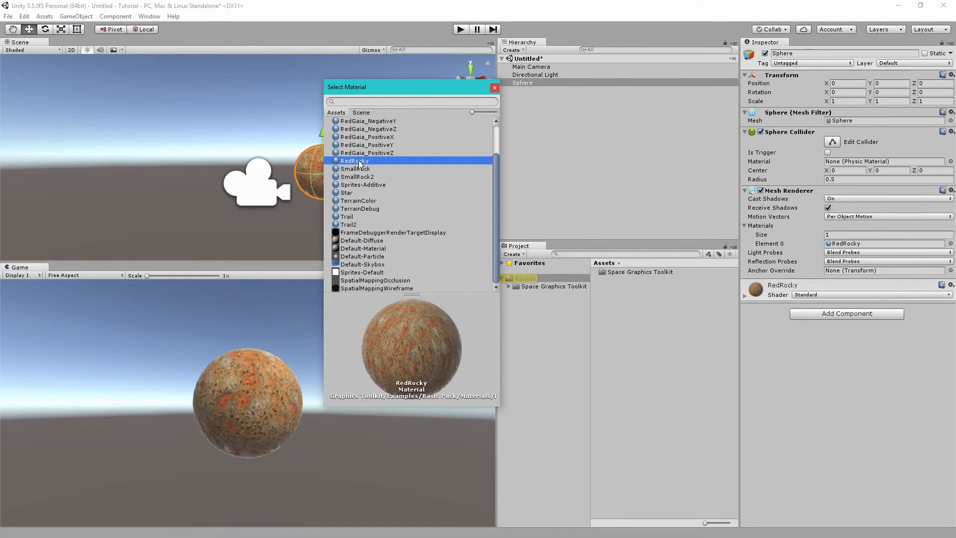
pyautogui.doubleClick(355, 160)
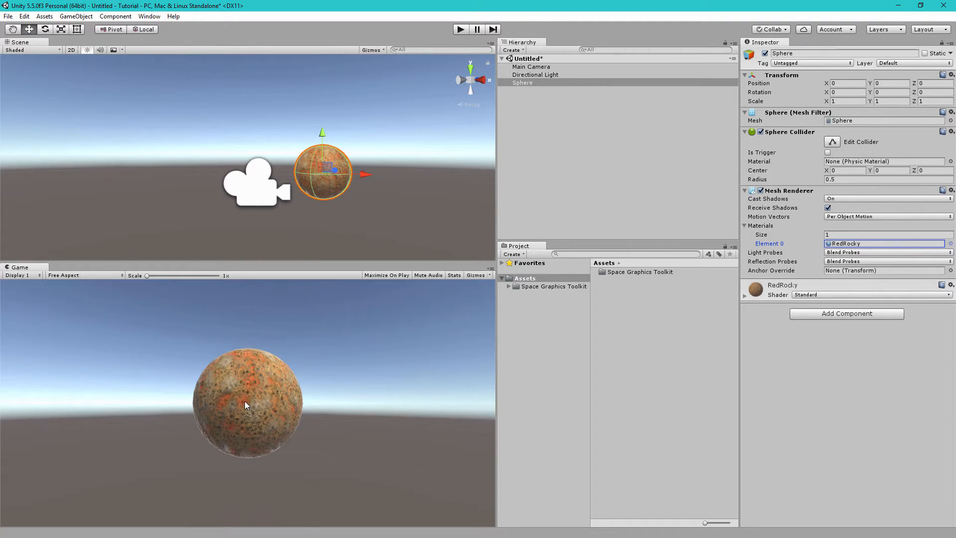
pyautogui.click(531, 66)
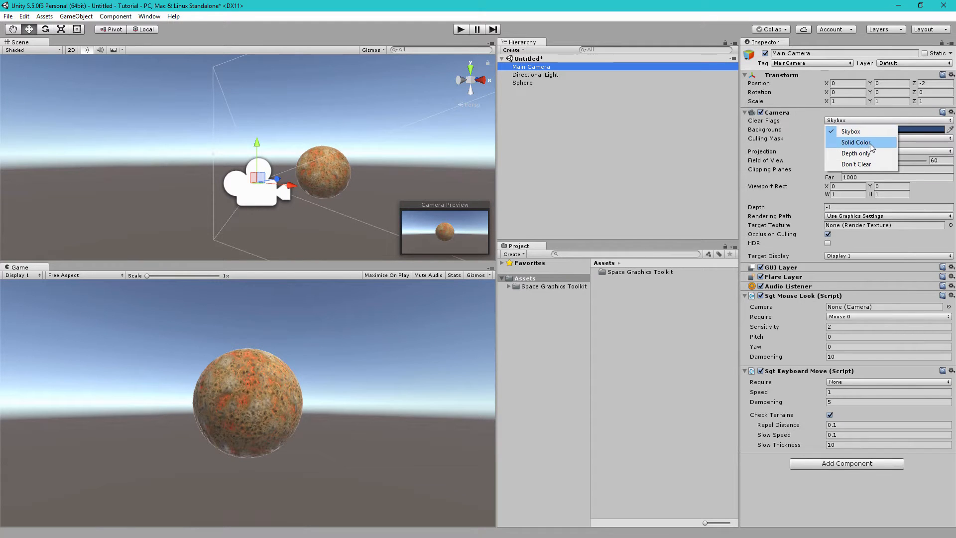
# Set Main Camera Clear Flags to Solid Color with a black background.
pyautogui.click(855, 142)
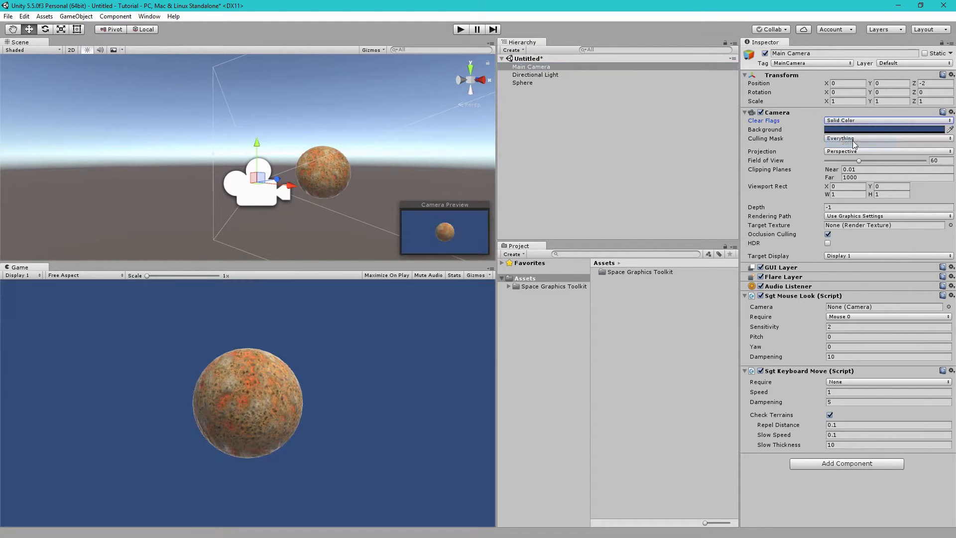
pyautogui.click(890, 129)
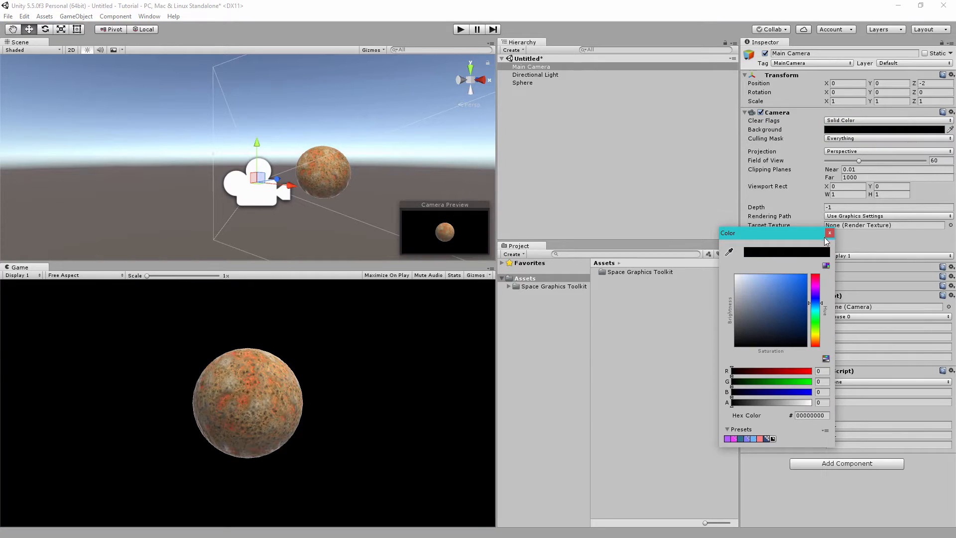
pyautogui.click(829, 233)
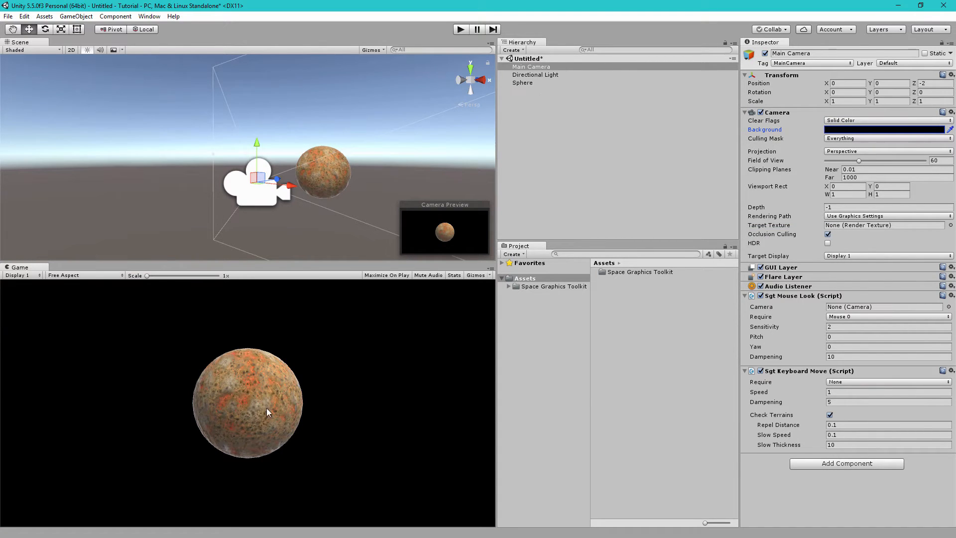
pyautogui.click(522, 83)
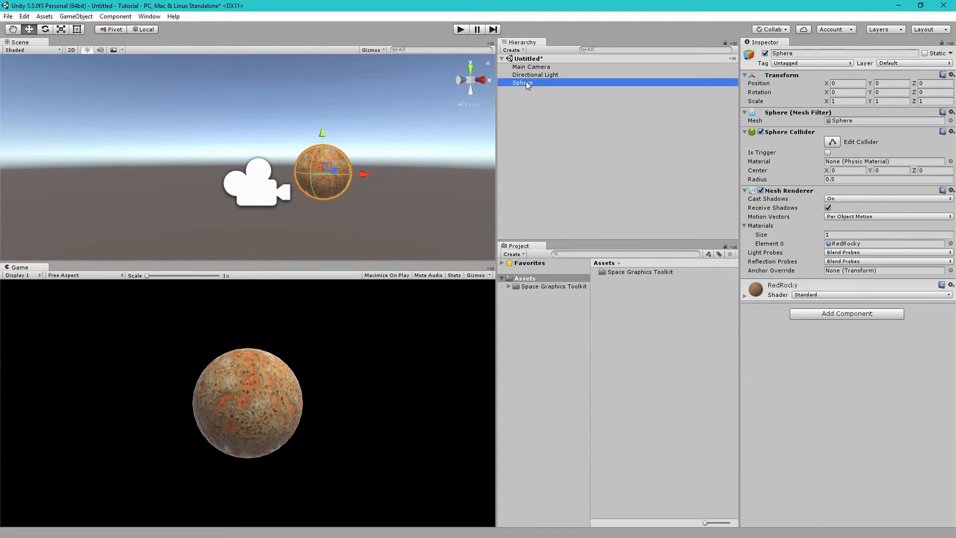
# Add a Space Graphics Toolkit Atmosphere as a child of Sphere.
pyautogui.rightClick(523, 82)
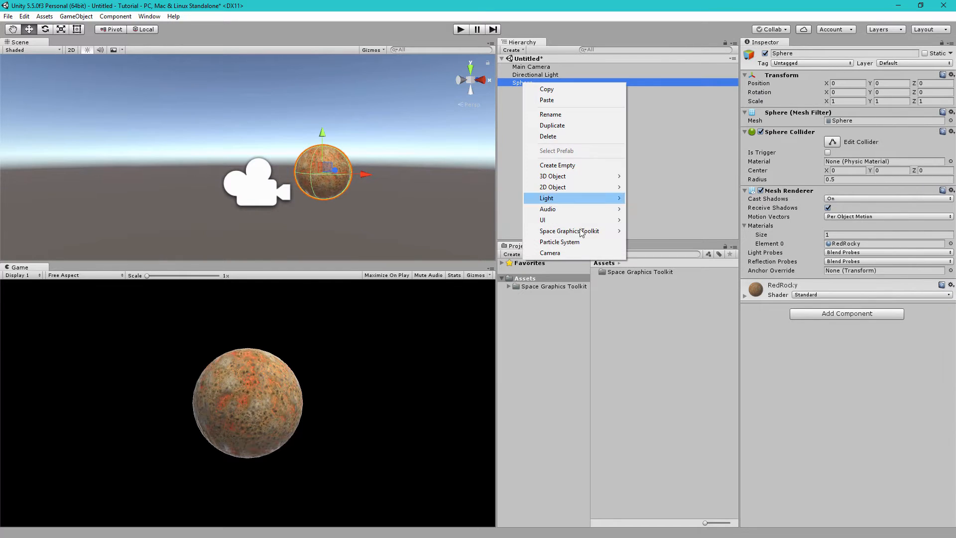
pyautogui.moveTo(569, 231)
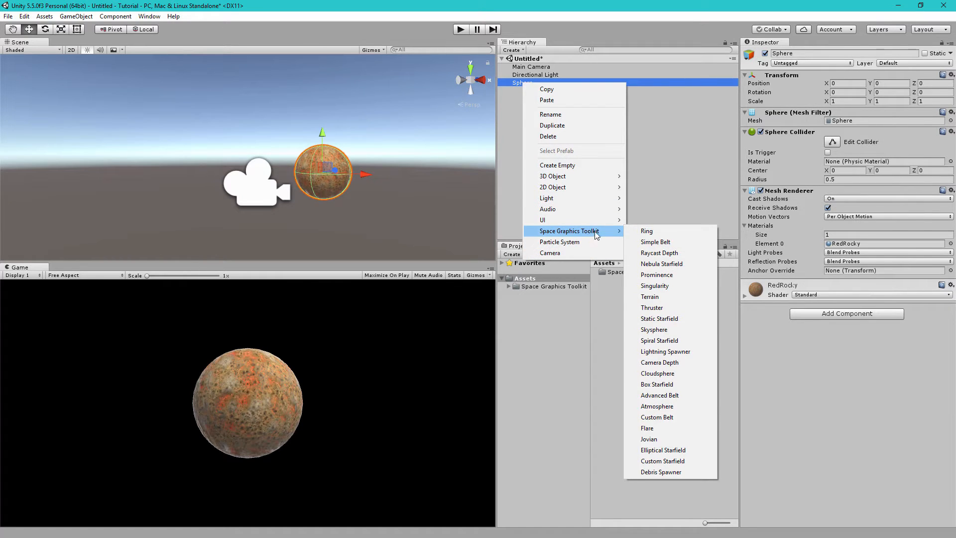
pyautogui.click(657, 406)
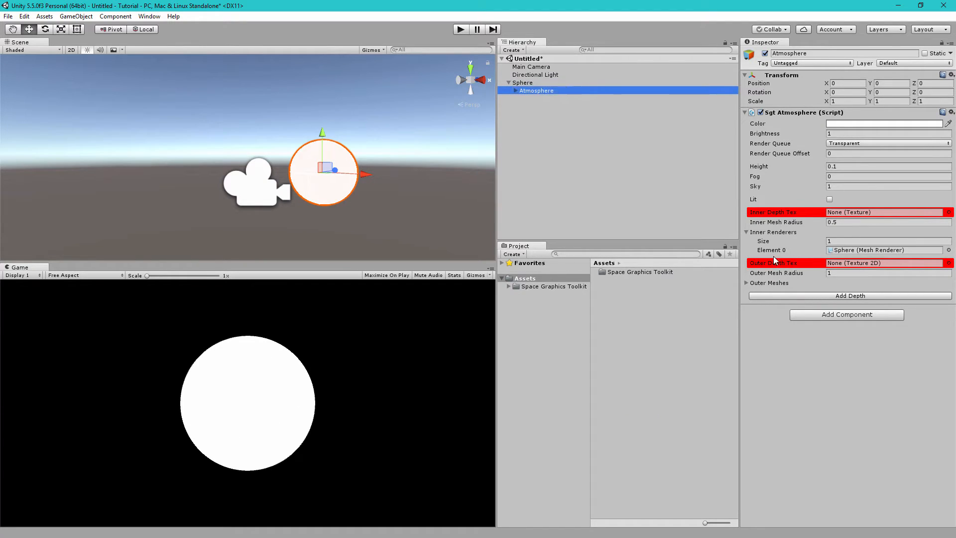
pyautogui.moveTo(782, 212)
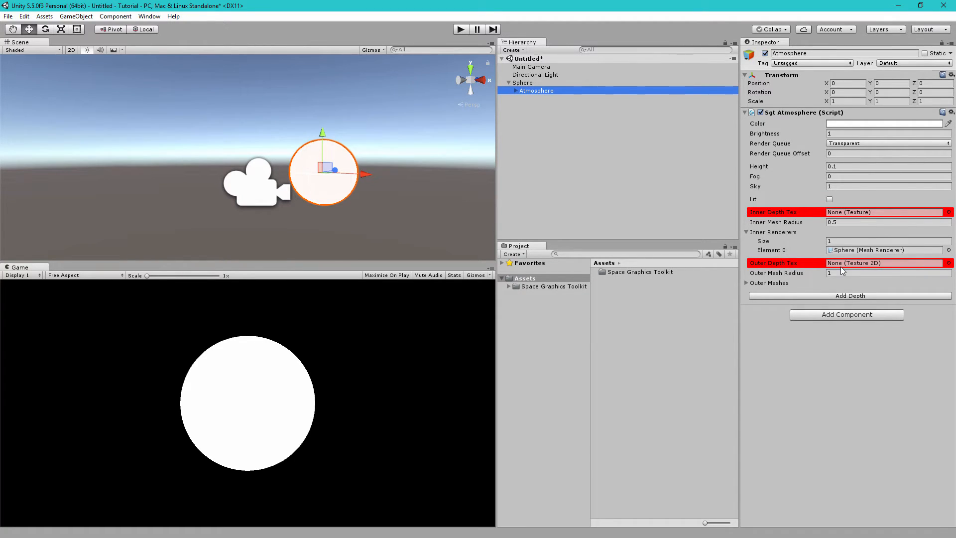
# Add the Sgt Atmosphere Depth component using Add Depth.
pyautogui.click(849, 296)
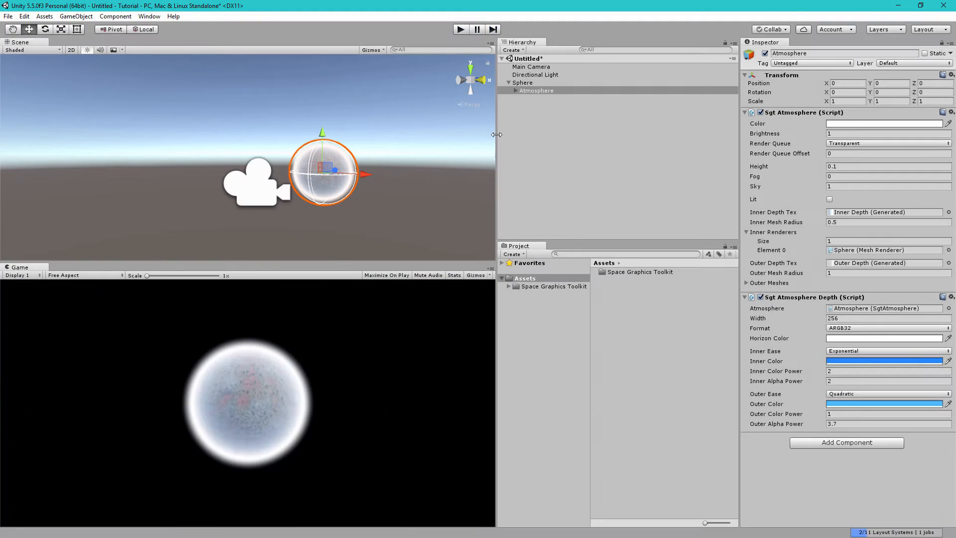
pyautogui.moveTo(230, 390)
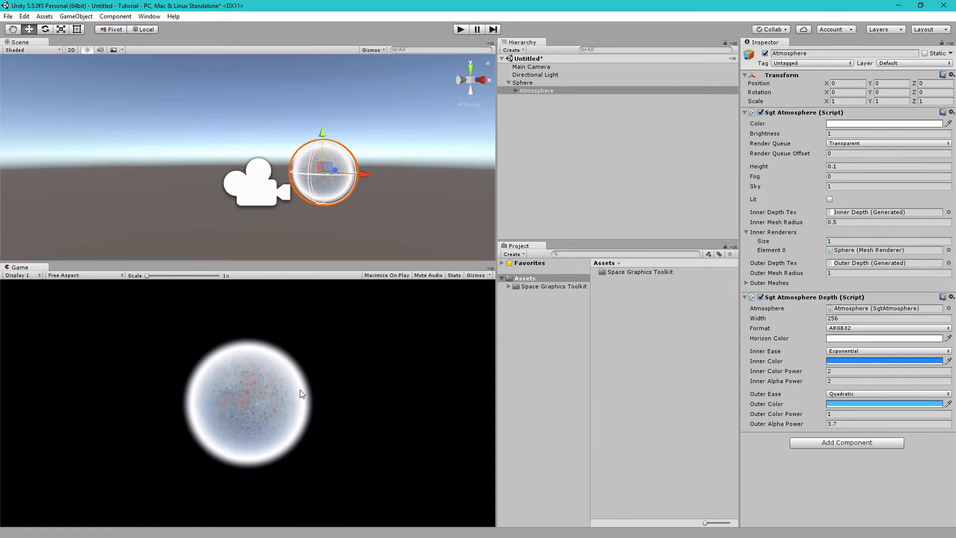
pyautogui.moveTo(846, 294)
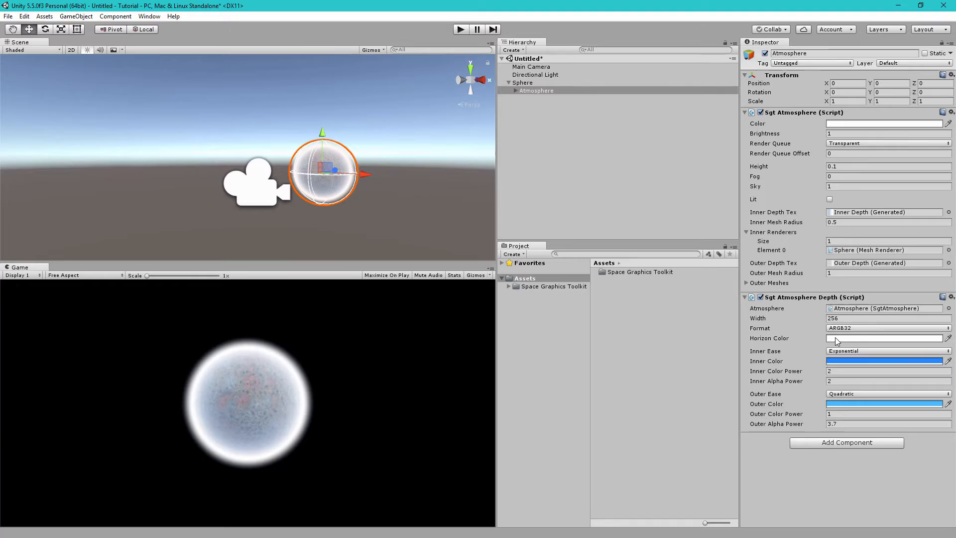
# Set Sgt Atmosphere Depth colours: Horizon pale yellow, Inner red, Outer green.
pyautogui.click(886, 338)
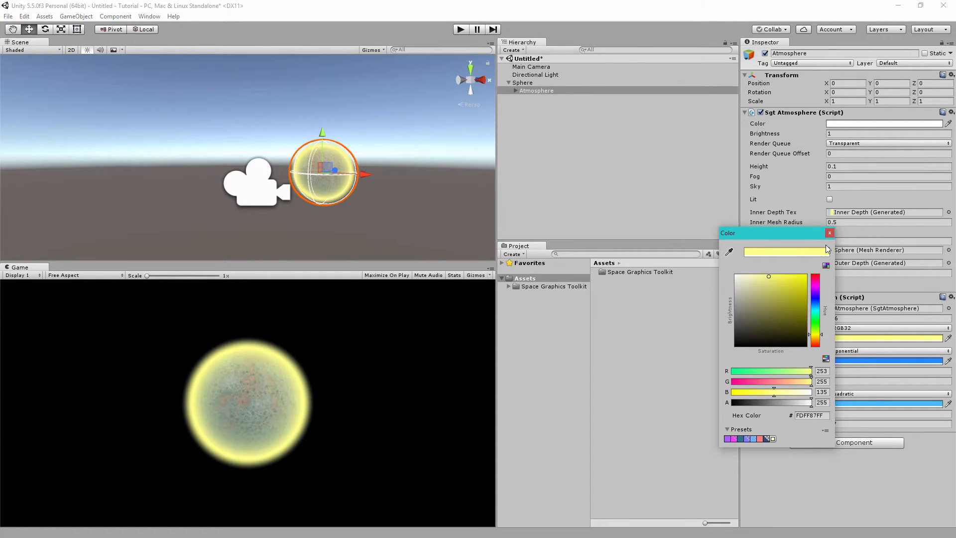
pyautogui.click(829, 233)
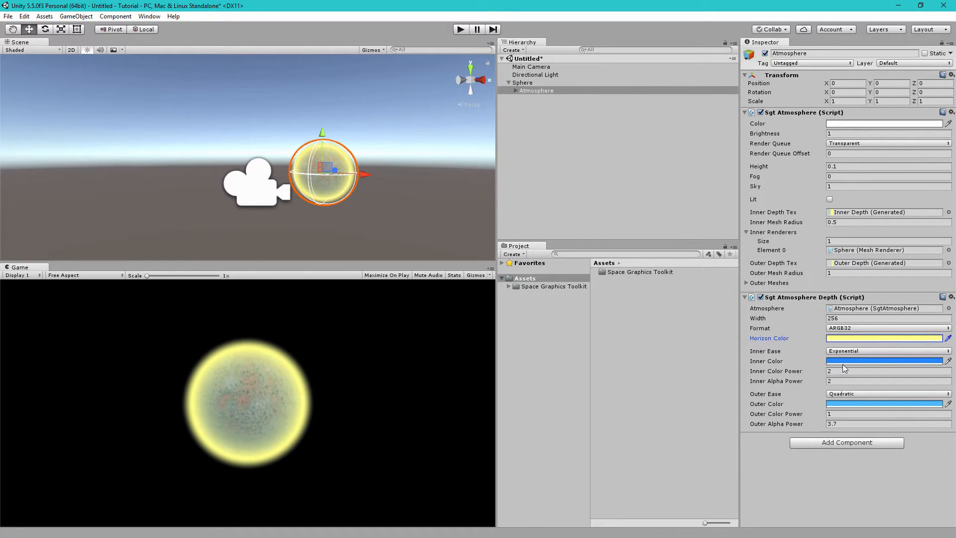
pyautogui.click(888, 361)
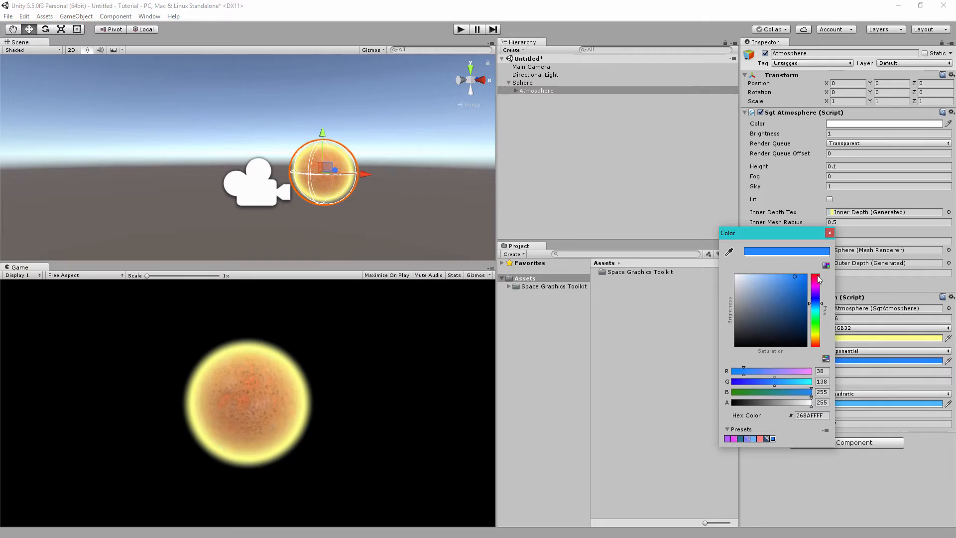
pyautogui.click(829, 233)
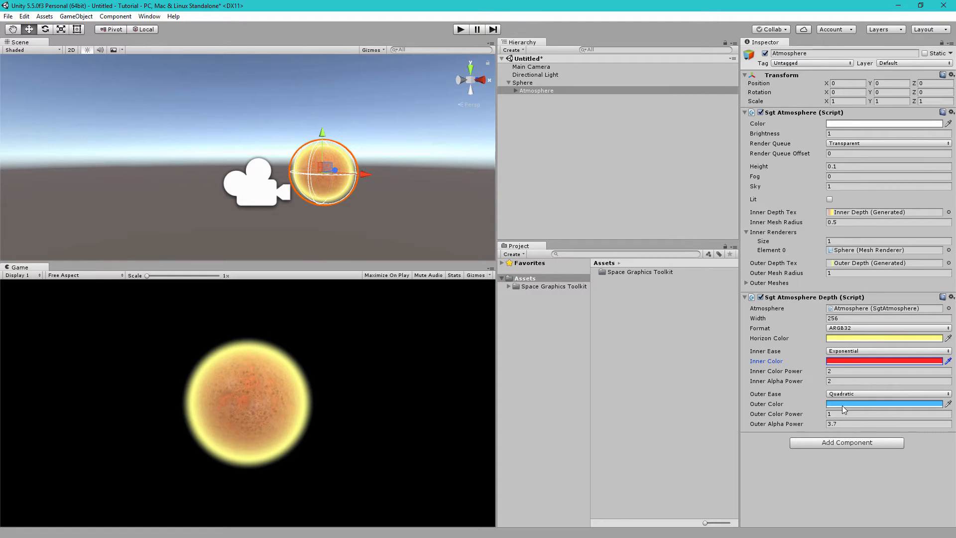
pyautogui.click(892, 404)
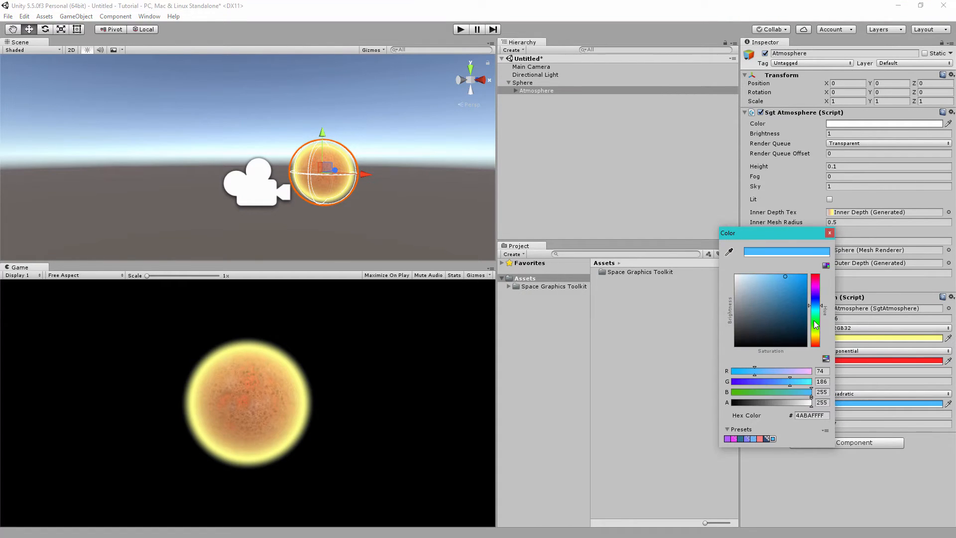
pyautogui.click(829, 233)
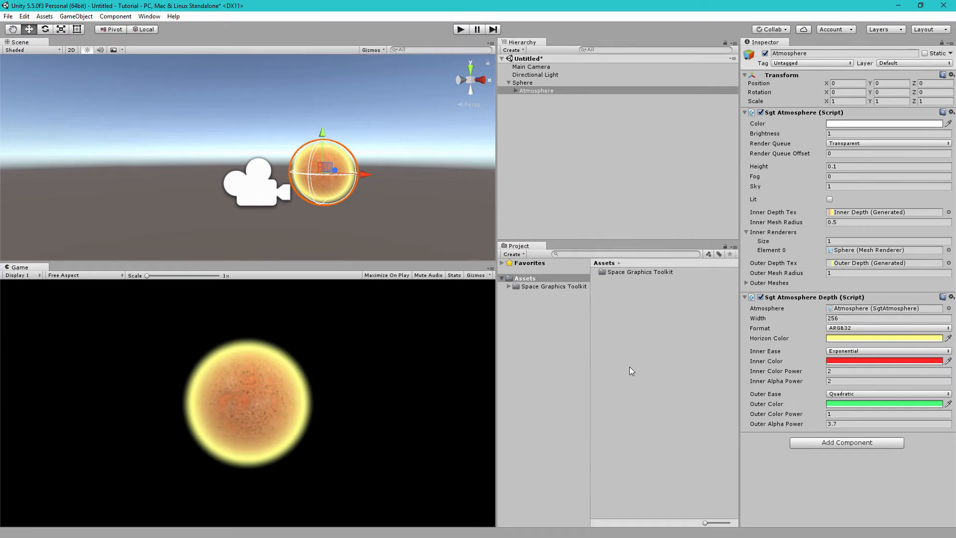
pyautogui.moveTo(783, 385)
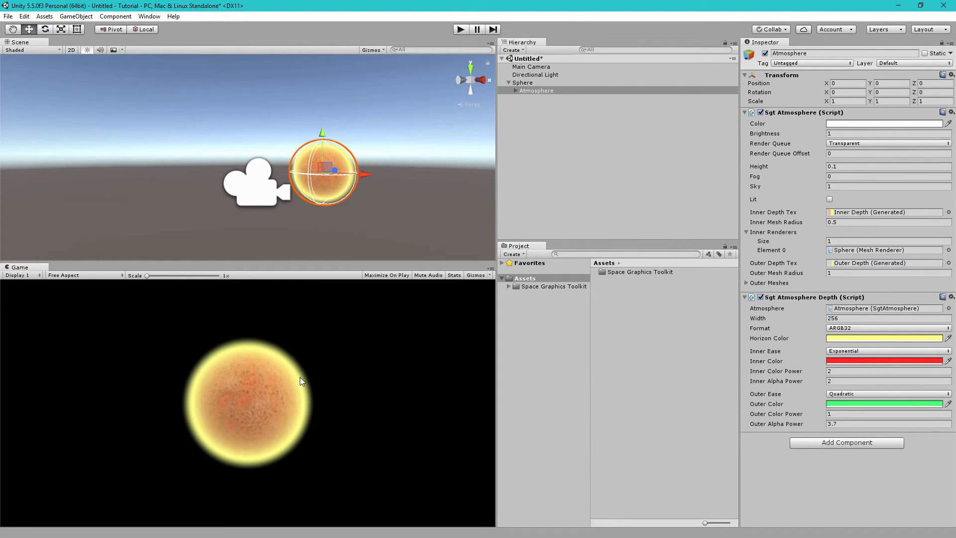
# Pull Main Camera in to Position Z about -1.4.
pyautogui.click(530, 66)
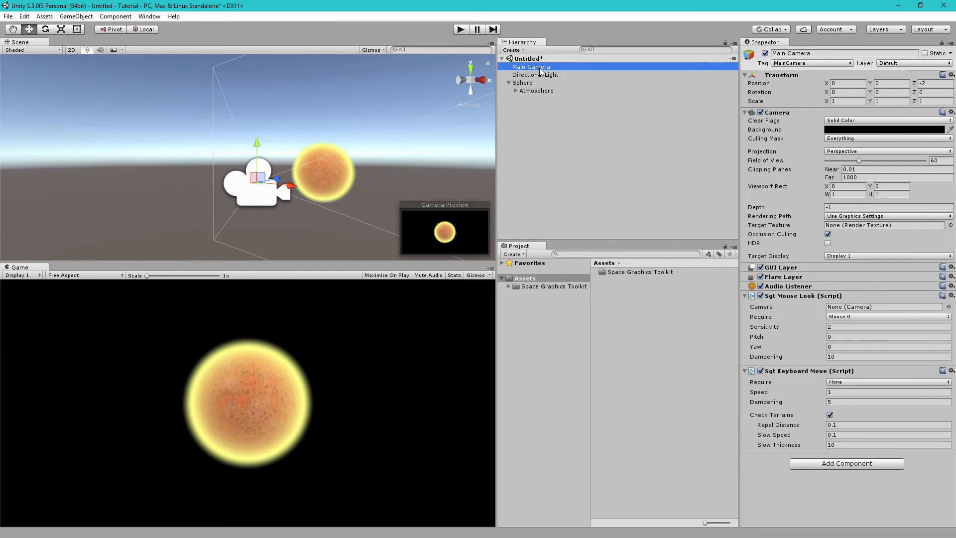
pyautogui.click(930, 83)
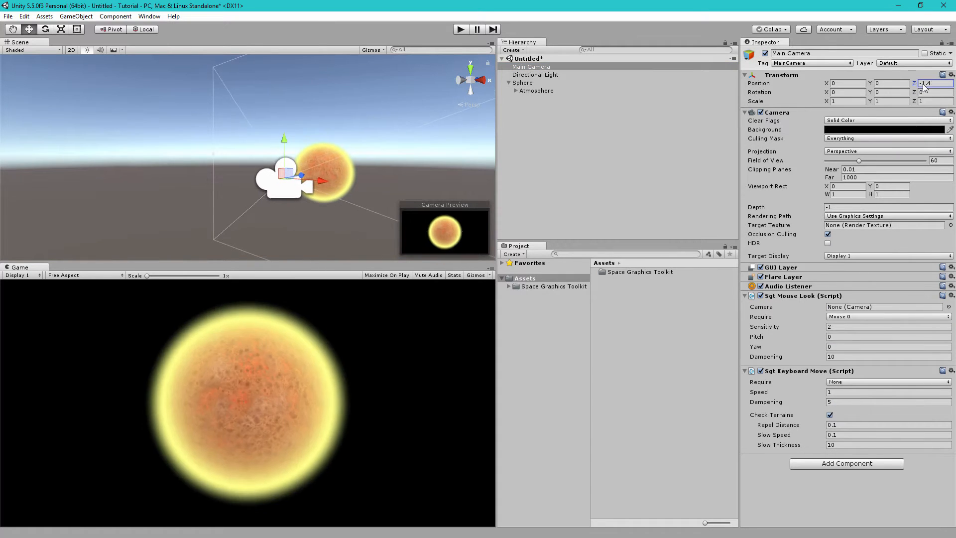
pyautogui.click(535, 90)
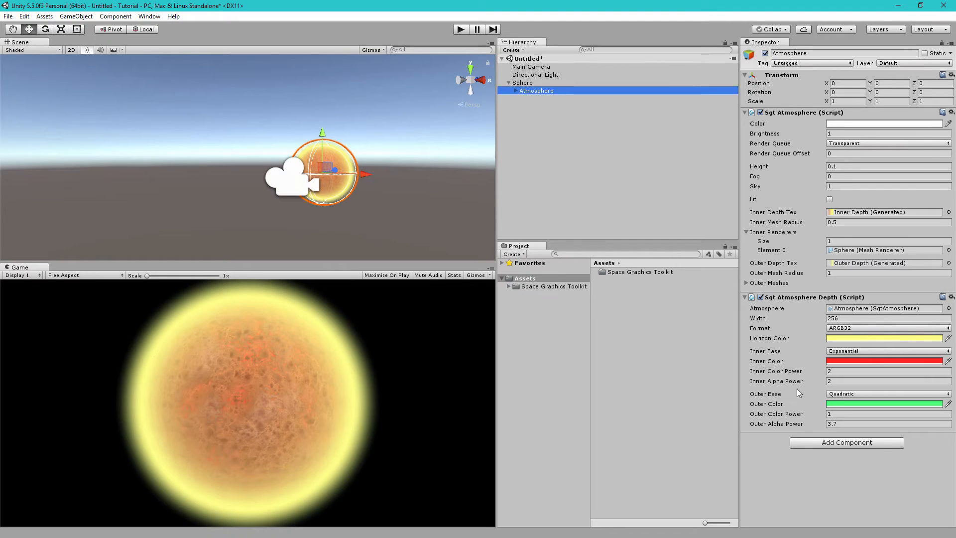
pyautogui.moveTo(801, 385)
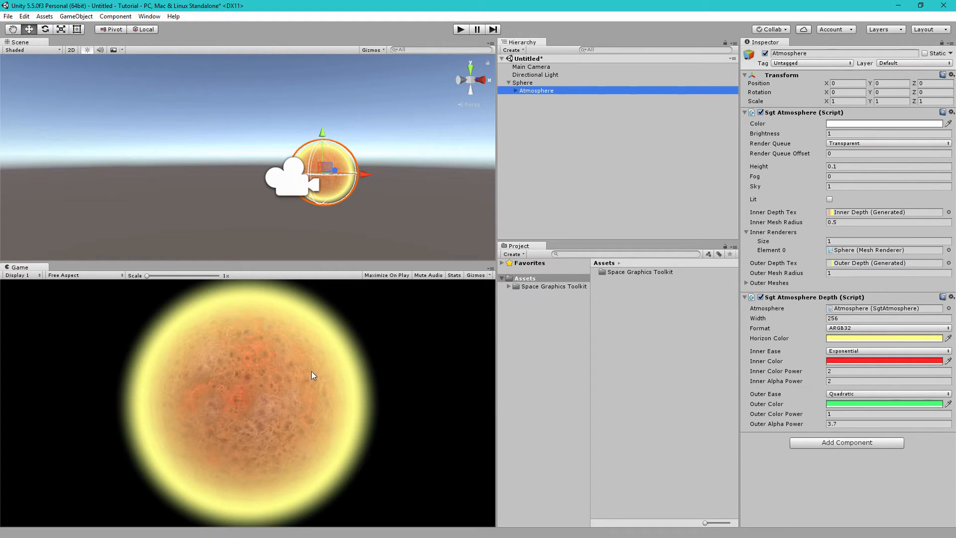
pyautogui.moveTo(311, 378)
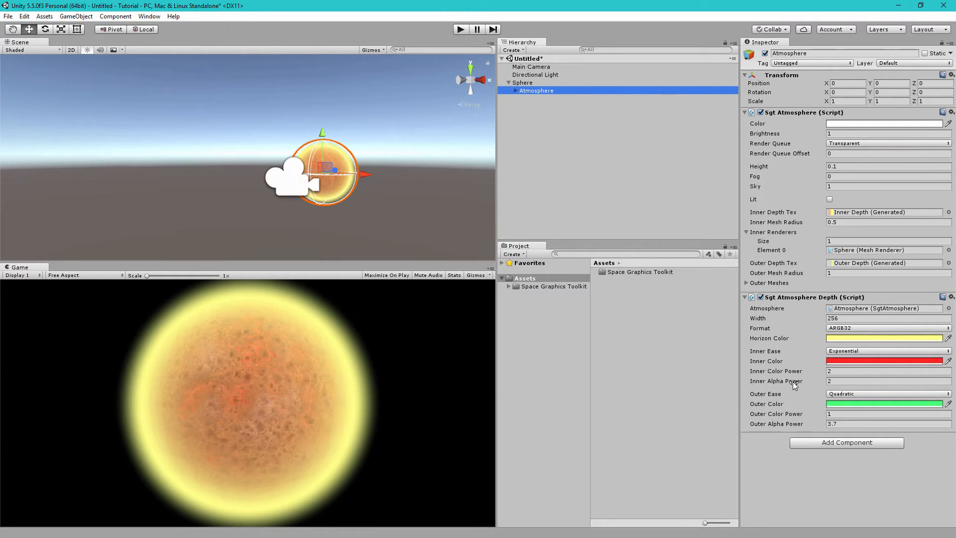
pyautogui.moveTo(815, 382)
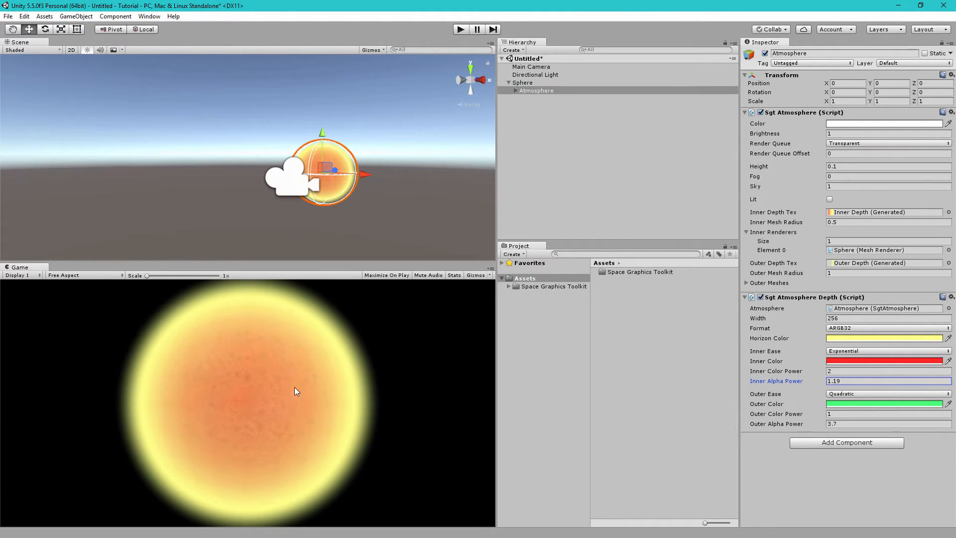
pyautogui.moveTo(286, 398)
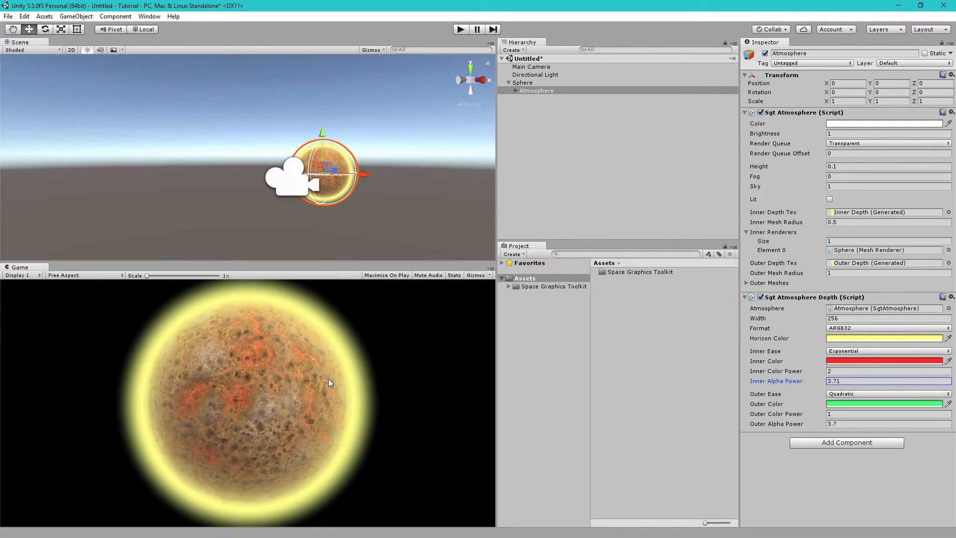
pyautogui.moveTo(563, 366)
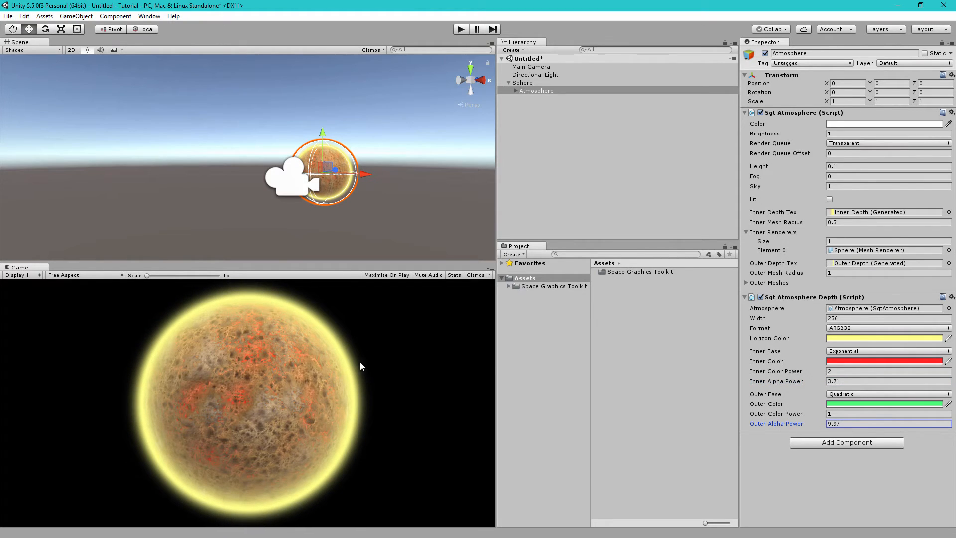
pyautogui.moveTo(367, 385)
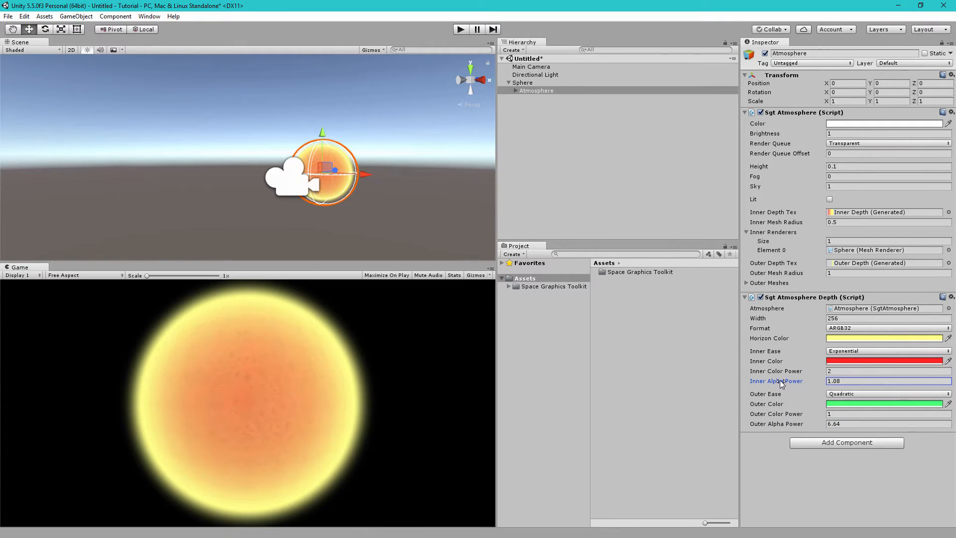
pyautogui.moveTo(282, 398)
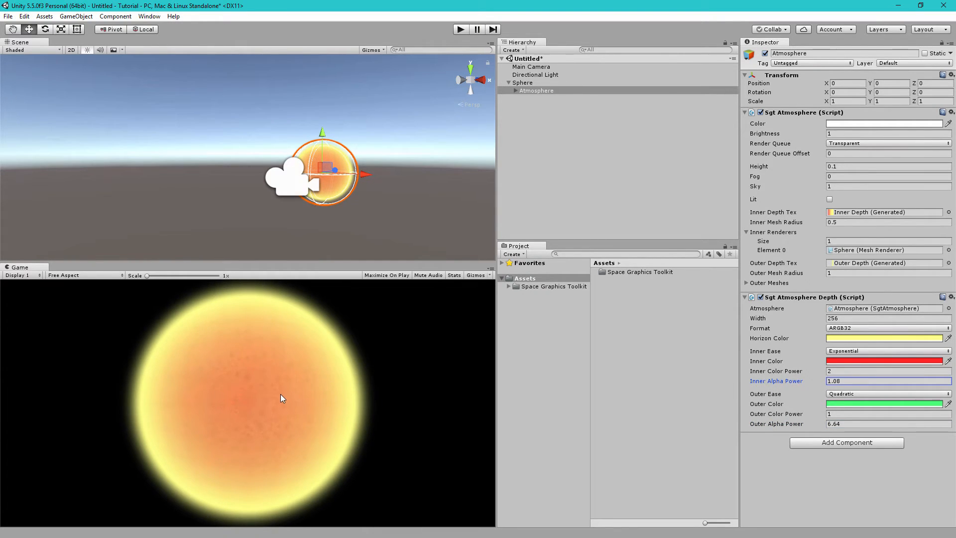
pyautogui.moveTo(319, 388)
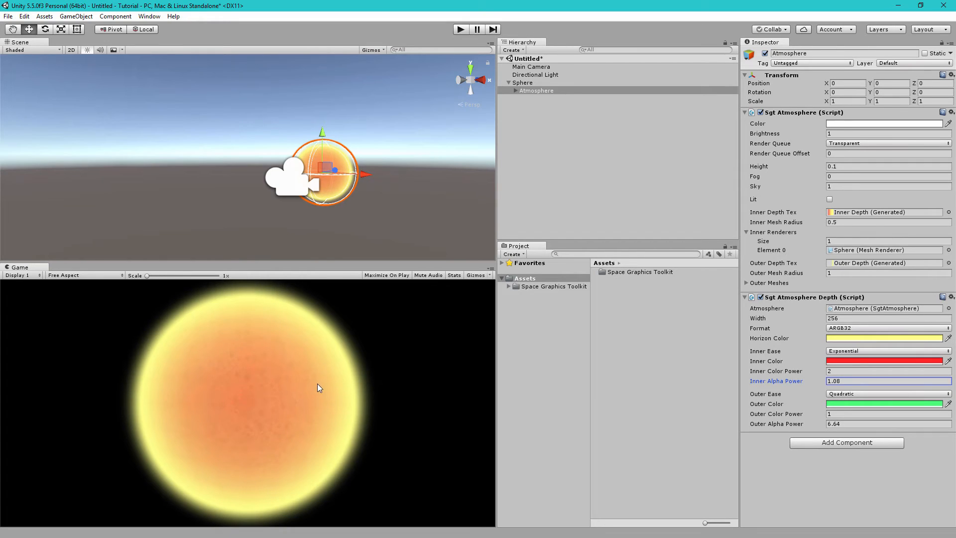
pyautogui.moveTo(257, 403)
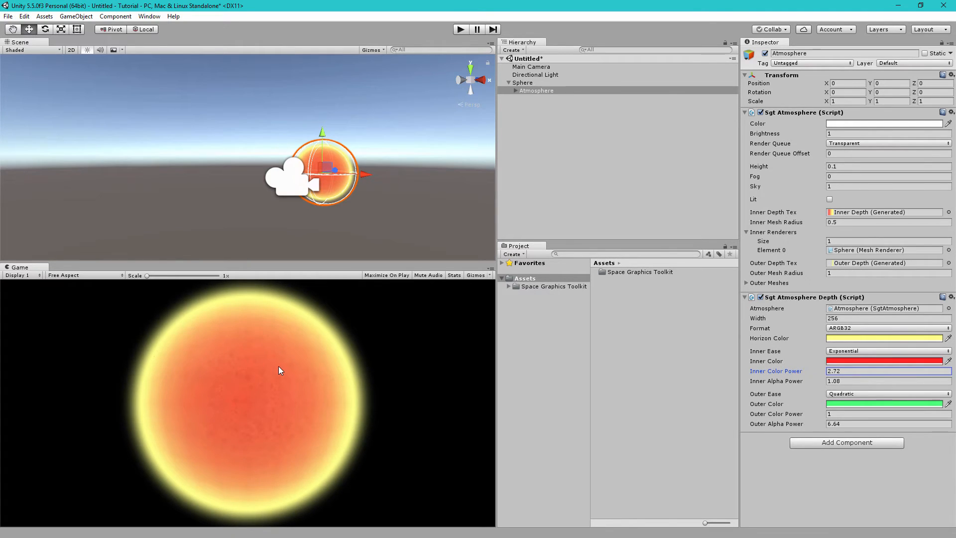
pyautogui.moveTo(288, 385)
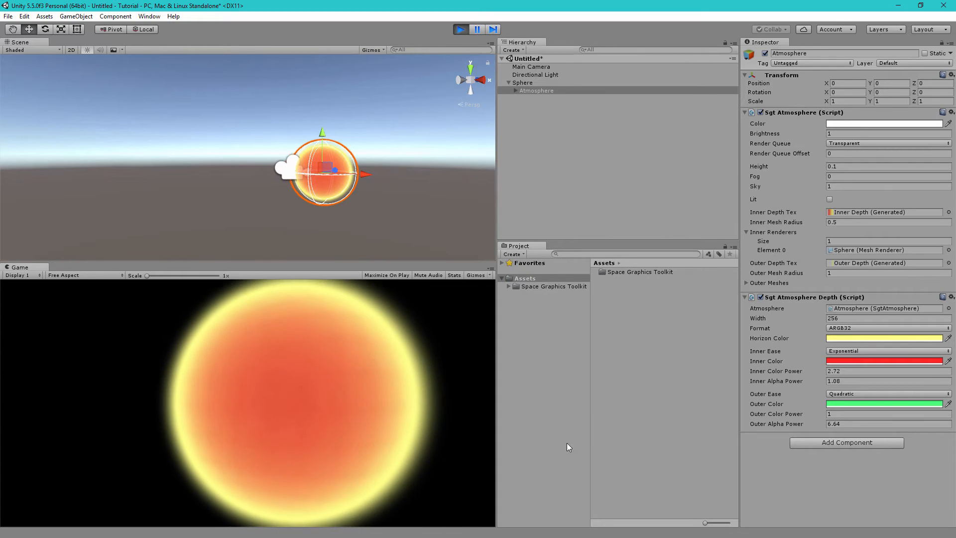
# Exit Play mode with the Play button.
pyautogui.click(460, 29)
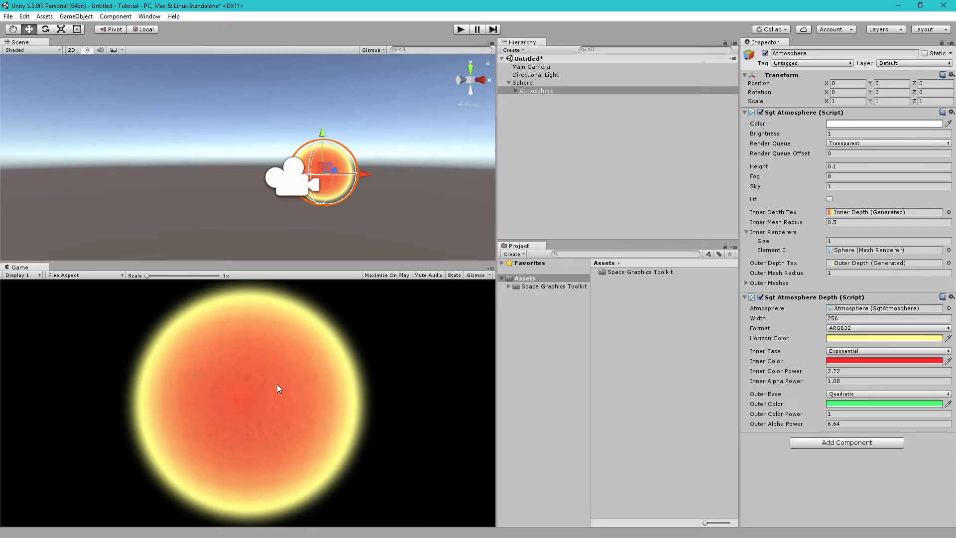
pyautogui.moveTo(275, 424)
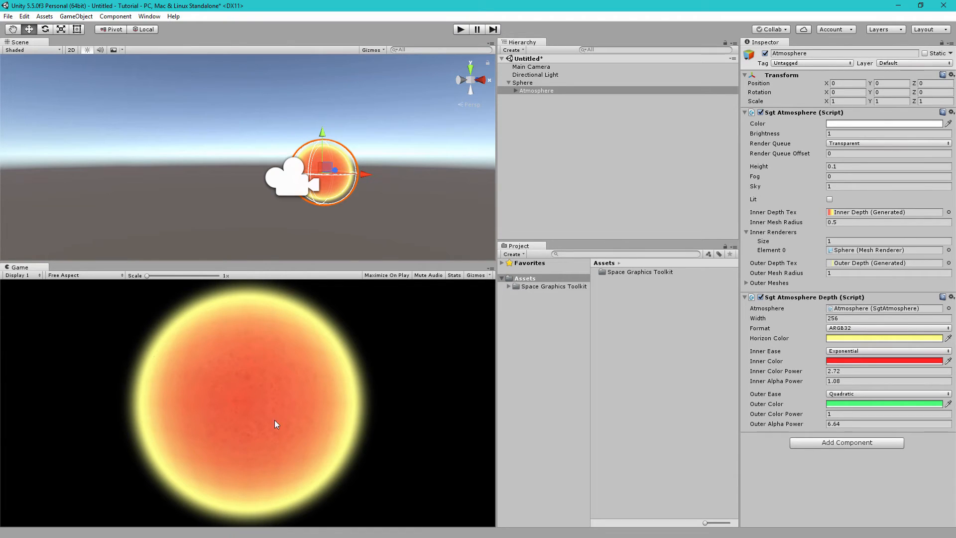
pyautogui.moveTo(286, 382)
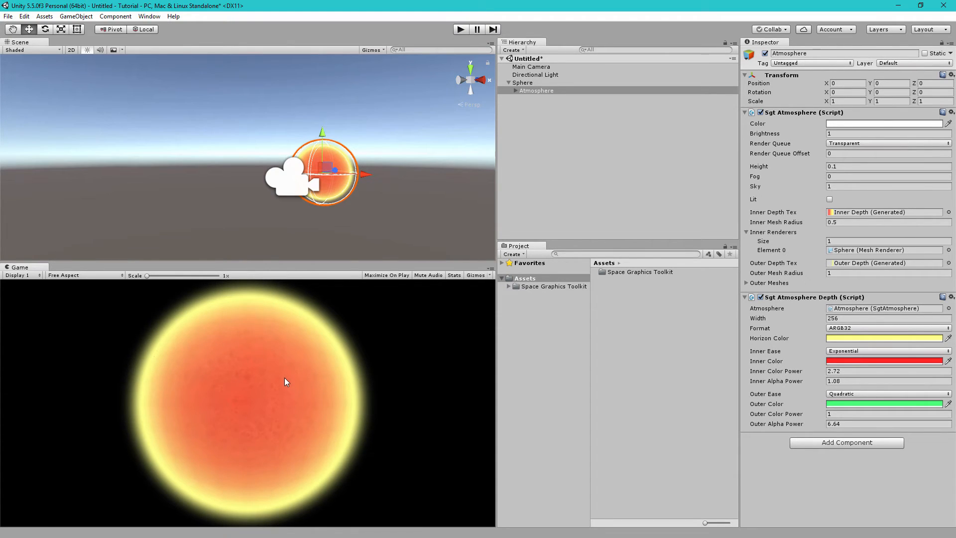
pyautogui.moveTo(293, 379)
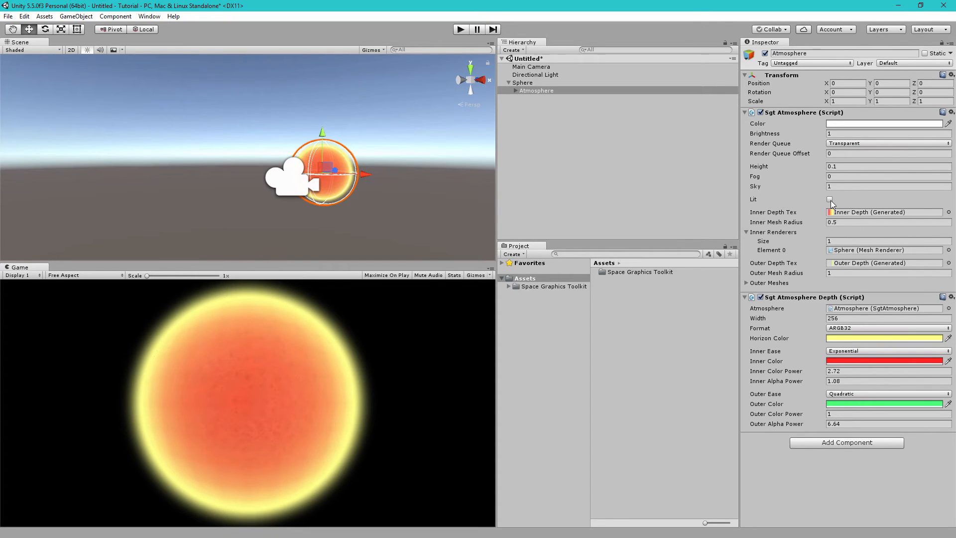
# Enable Lit on the Sgt Atmosphere, with the Directional Light as its light source.
pyautogui.click(829, 199)
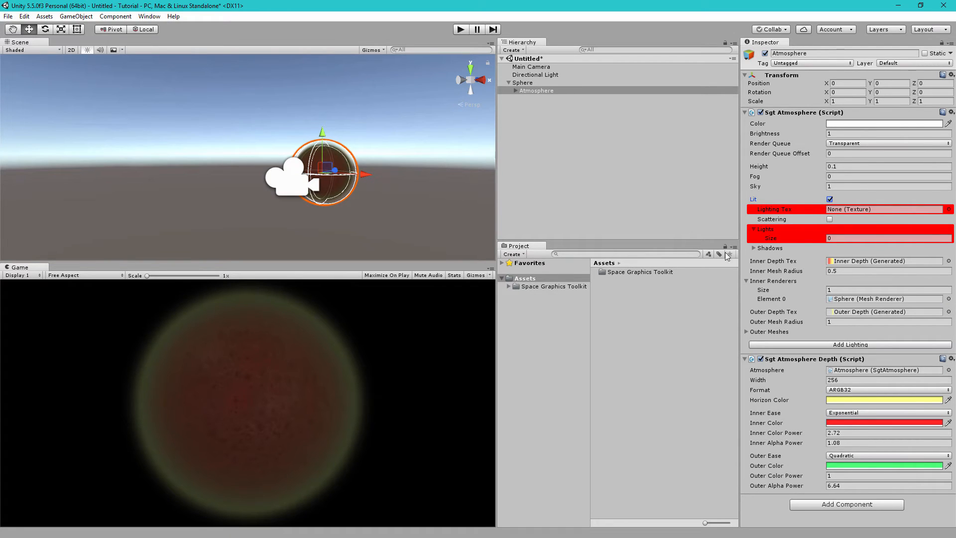
pyautogui.moveTo(300, 341)
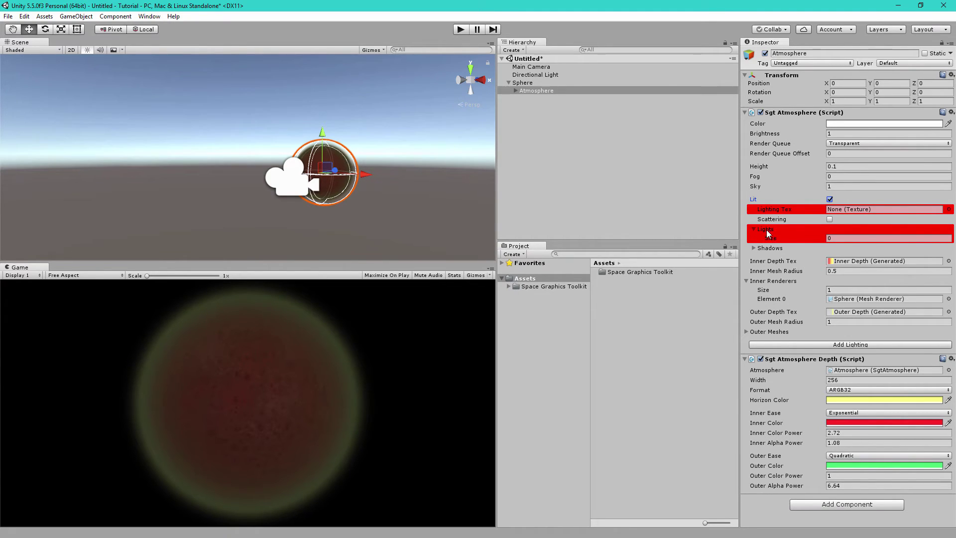
pyautogui.click(535, 74)
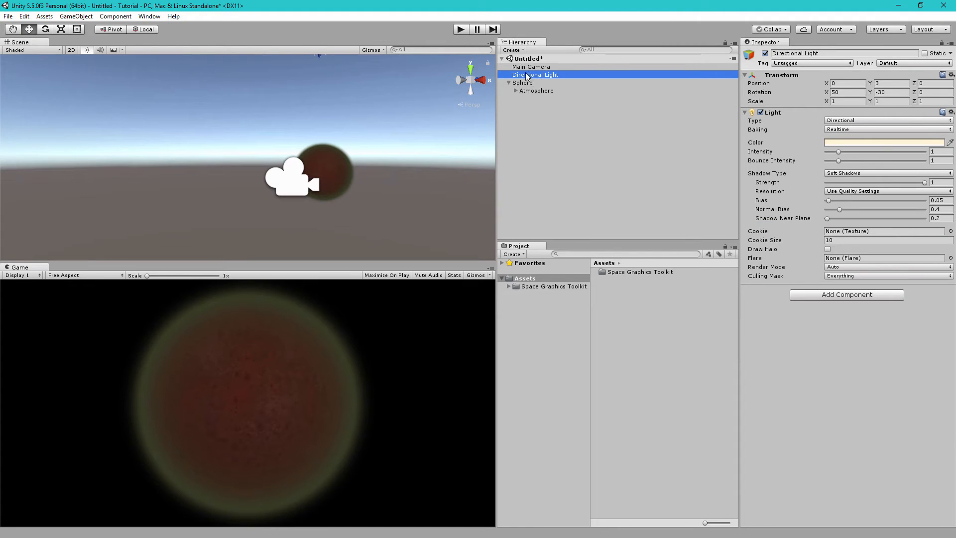
pyautogui.click(536, 91)
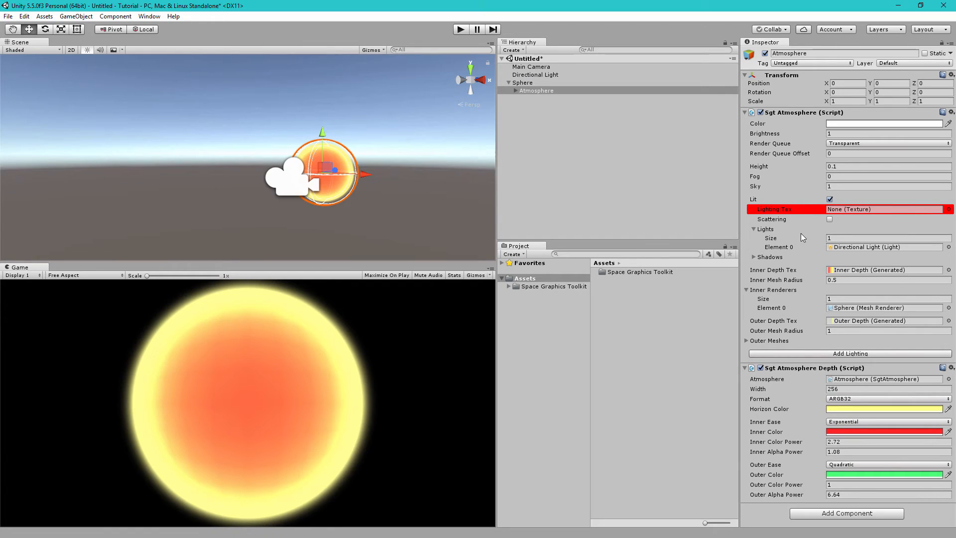
pyautogui.moveTo(780, 209)
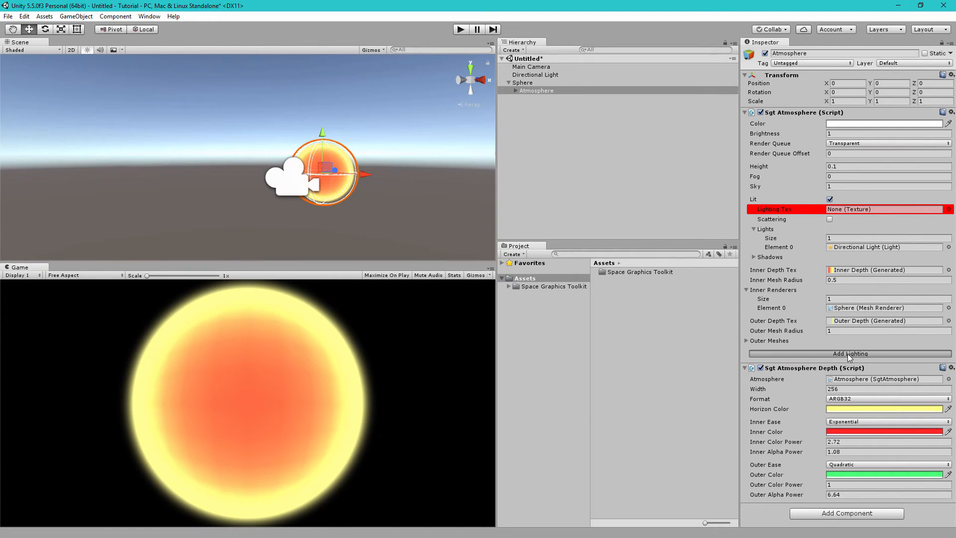
# Add an Sgt Atmosphere Lighting component to generate the Lighting Tex.
pyautogui.click(849, 354)
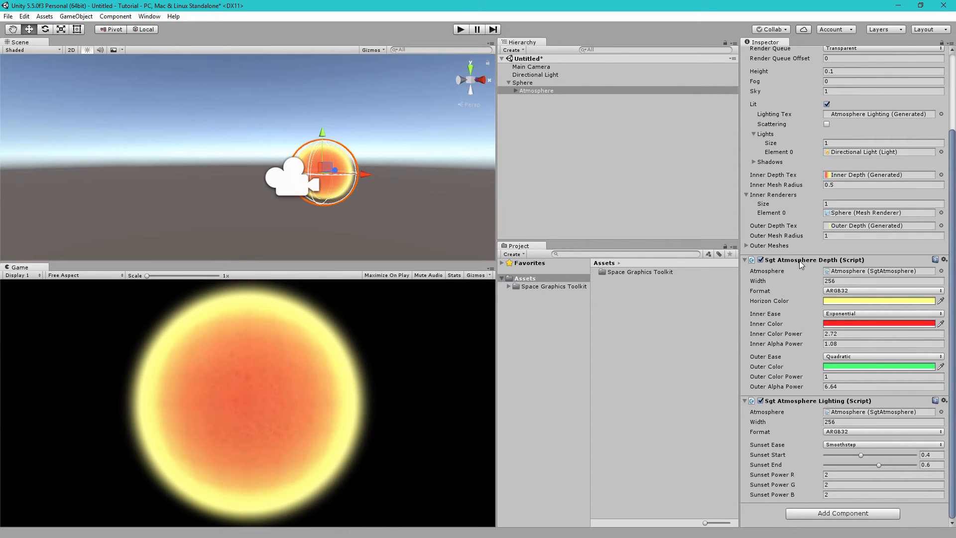
pyautogui.moveTo(804, 282)
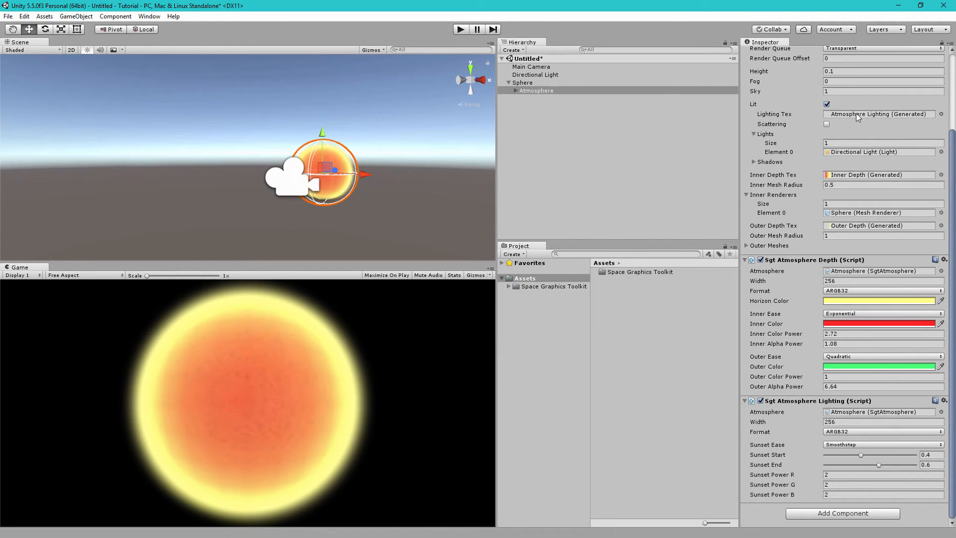
pyautogui.moveTo(806, 435)
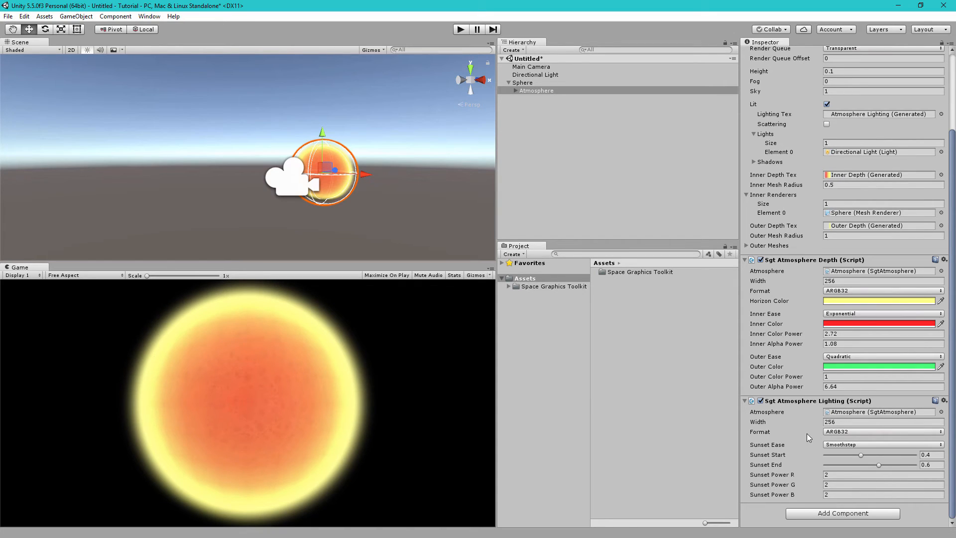
pyautogui.moveTo(769, 460)
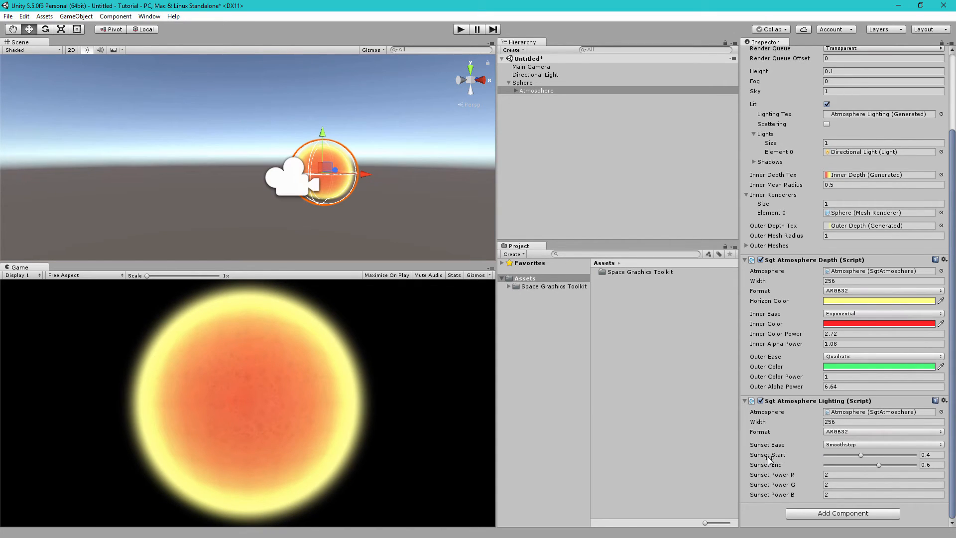
pyautogui.moveTo(768, 457)
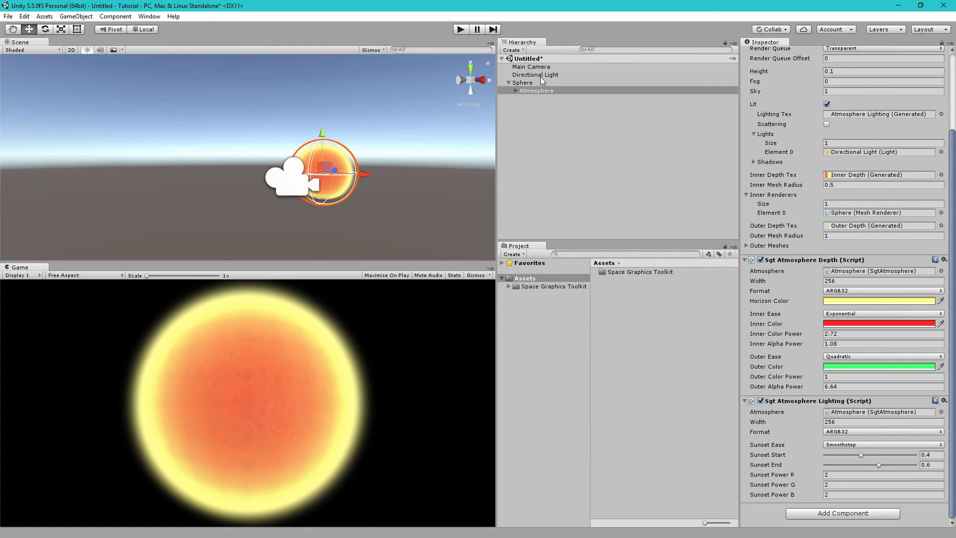
# Rotate the Directional Light to X 95.17, then reselect the Atmosphere.
pyautogui.click(535, 74)
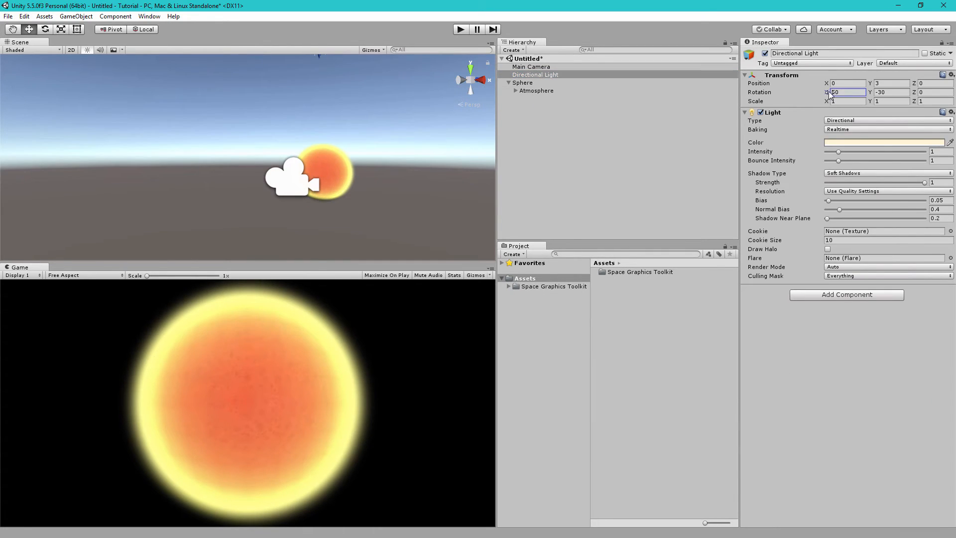
pyautogui.write('95.17')
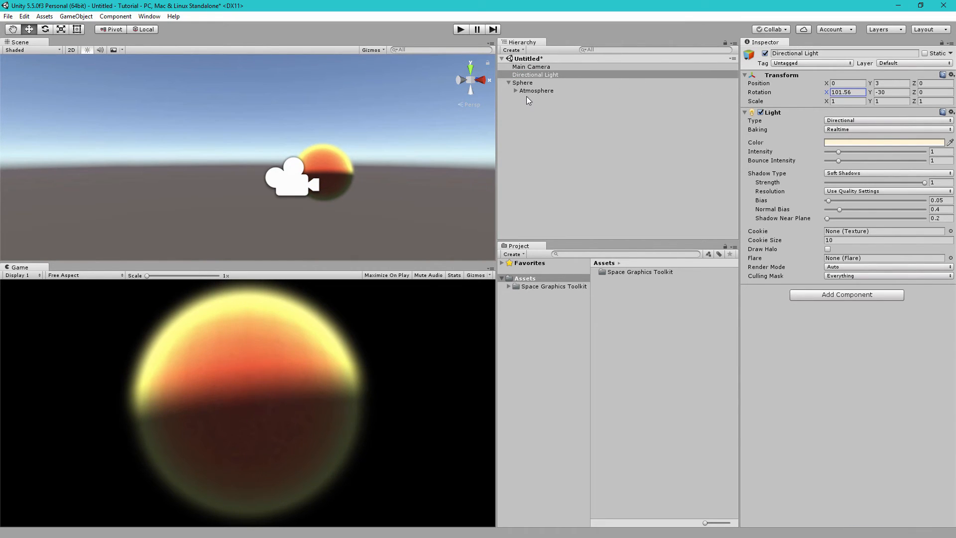
pyautogui.click(536, 90)
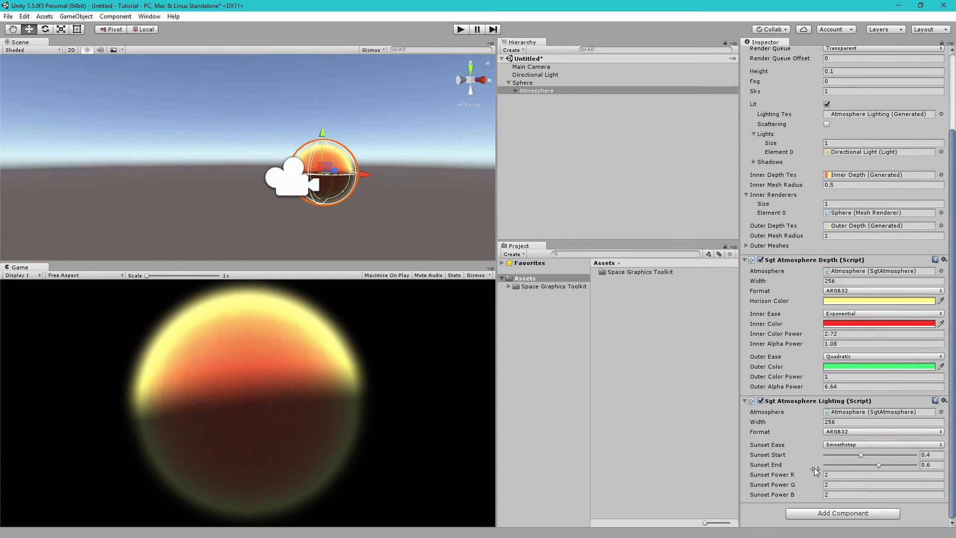
pyautogui.moveTo(863, 459)
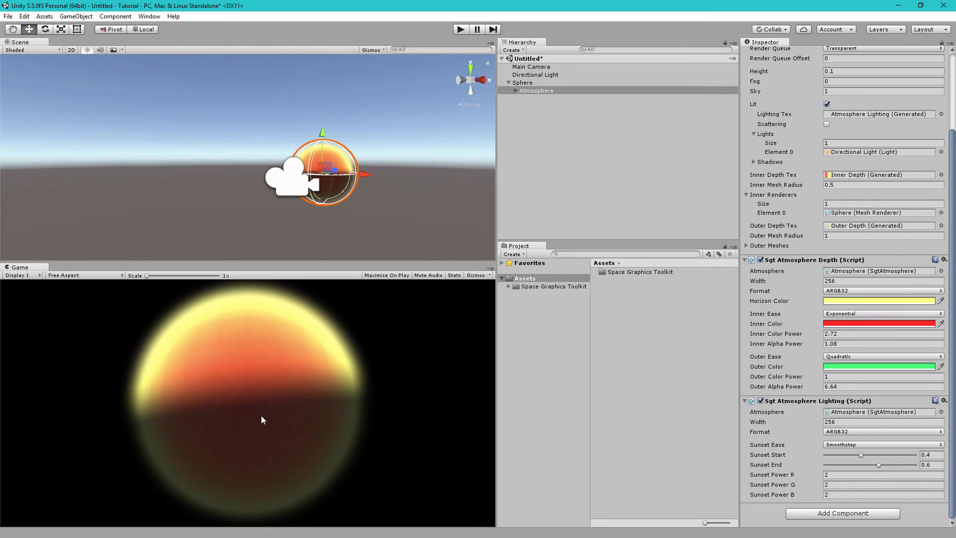
pyautogui.moveTo(265, 520)
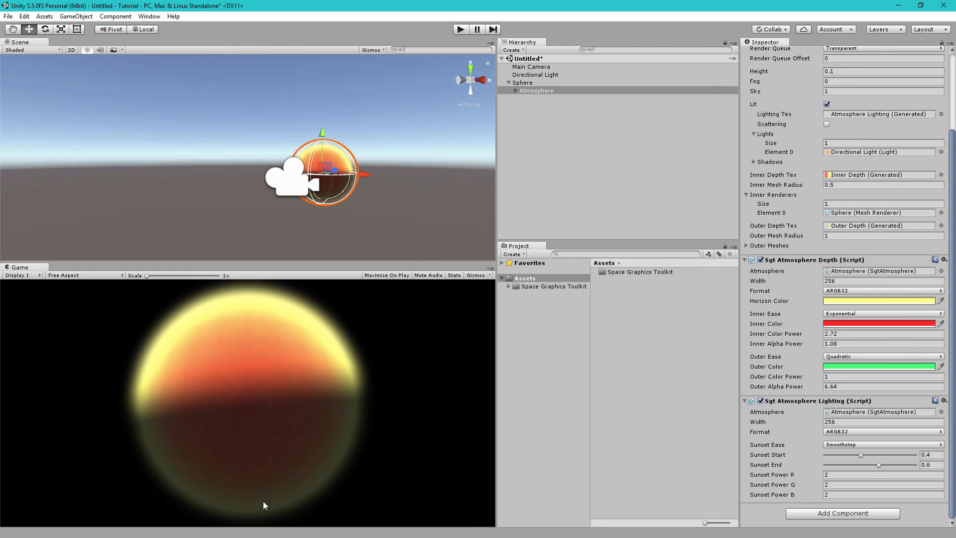
pyautogui.moveTo(262, 408)
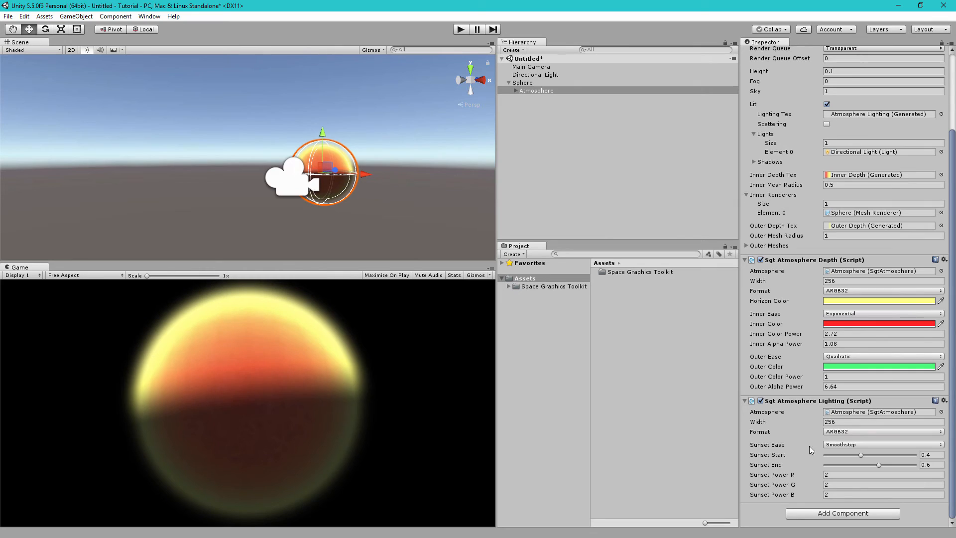
pyautogui.moveTo(296, 384)
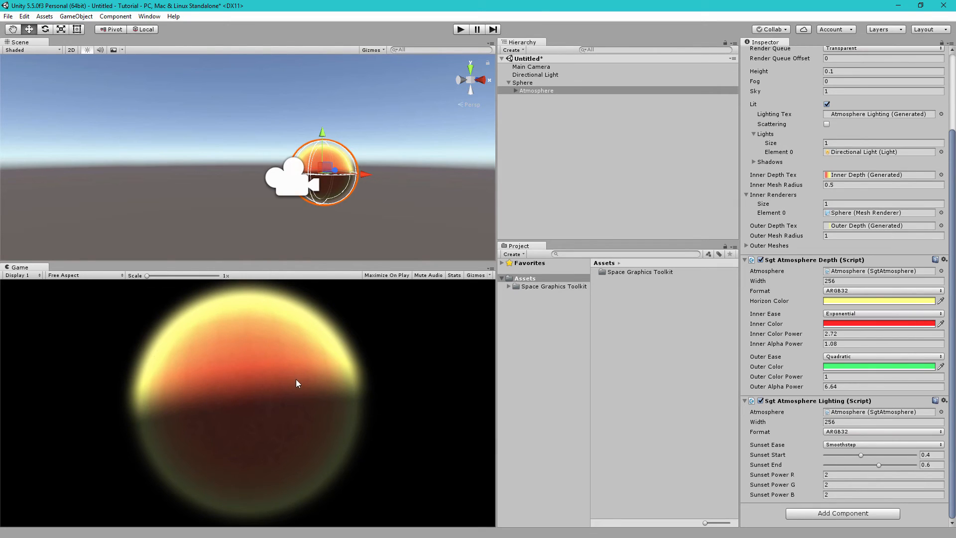
pyautogui.moveTo(331, 333)
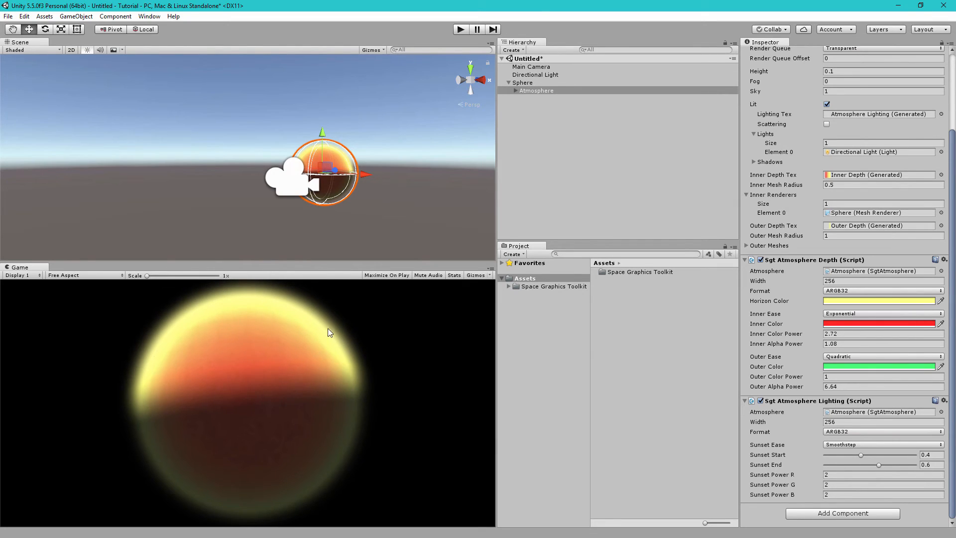
# Set Sunset Start to 0.317 and Sunset End to 0.699.
pyautogui.moveTo(861, 456); pyautogui.dragTo(855, 455)
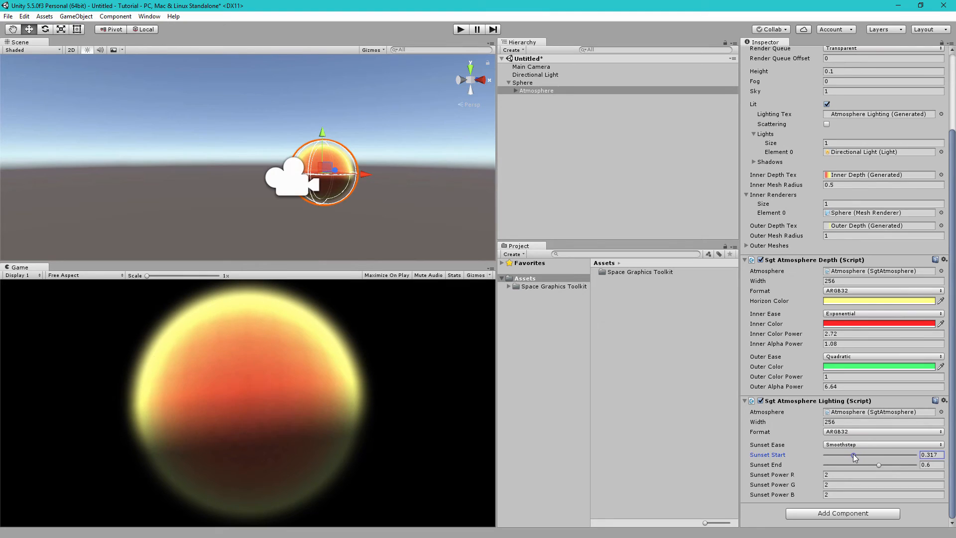
pyautogui.moveTo(878, 465); pyautogui.dragTo(888, 465)
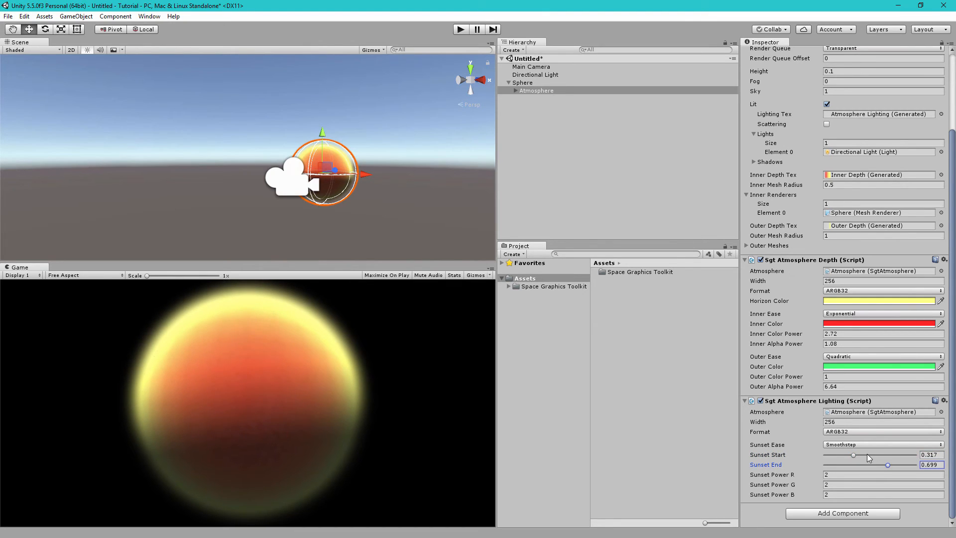
pyautogui.click(459, 28)
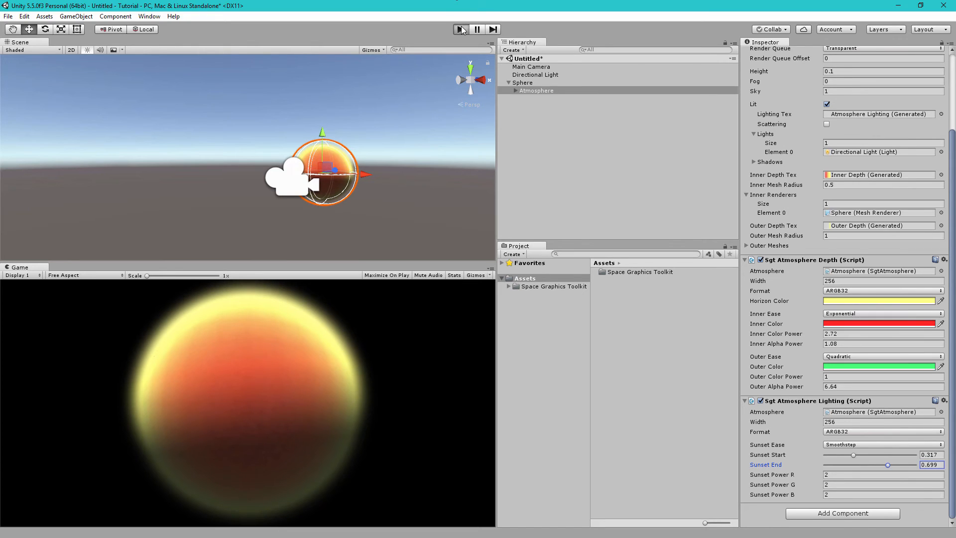
pyautogui.click(461, 29)
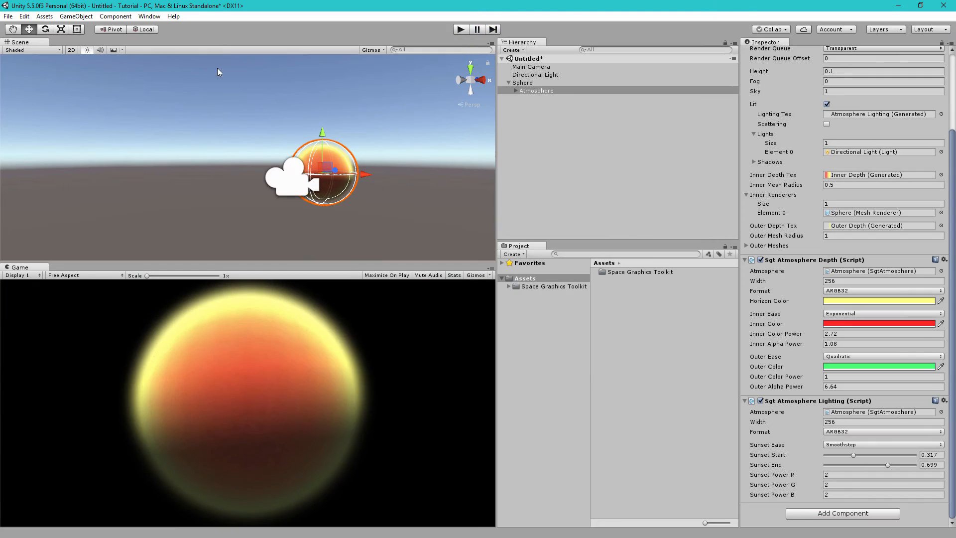
# In Lighting settings, set Ambient Source to Color with a dark Ambient Color.
pyautogui.click(149, 17)
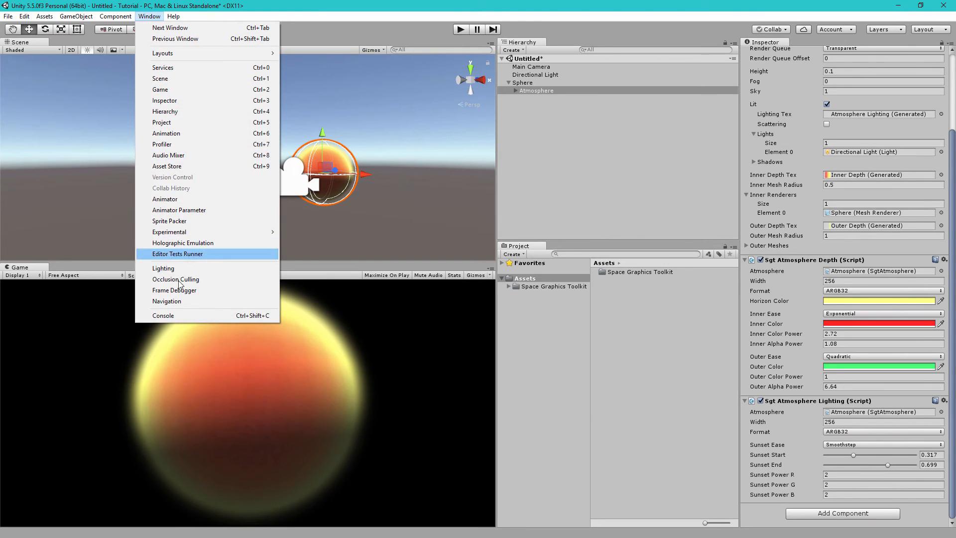
pyautogui.click(164, 268)
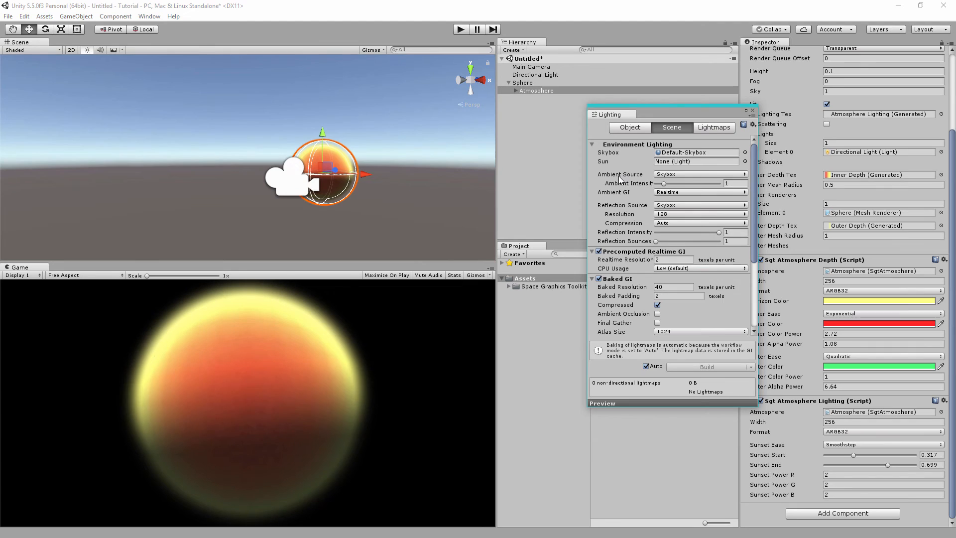
pyautogui.click(700, 174)
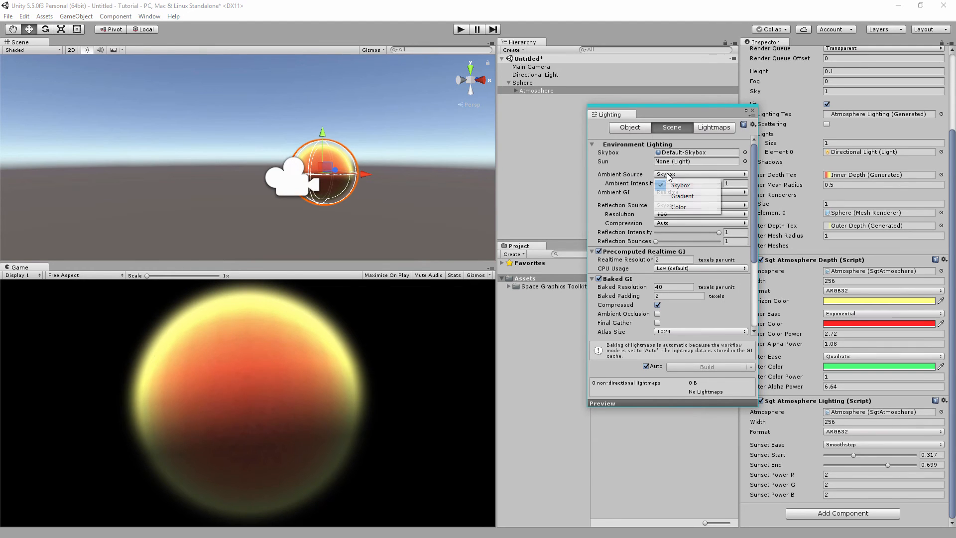
pyautogui.click(678, 207)
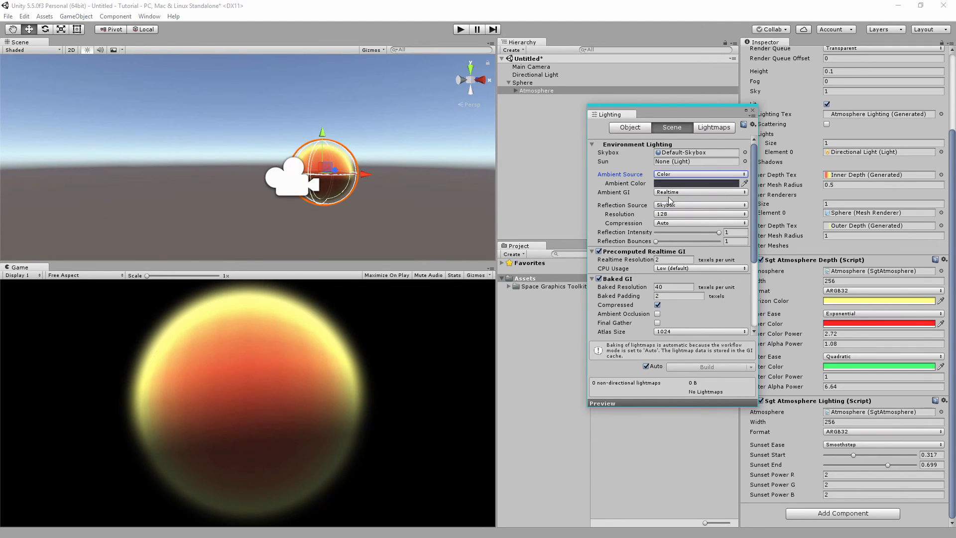
pyautogui.click(699, 183)
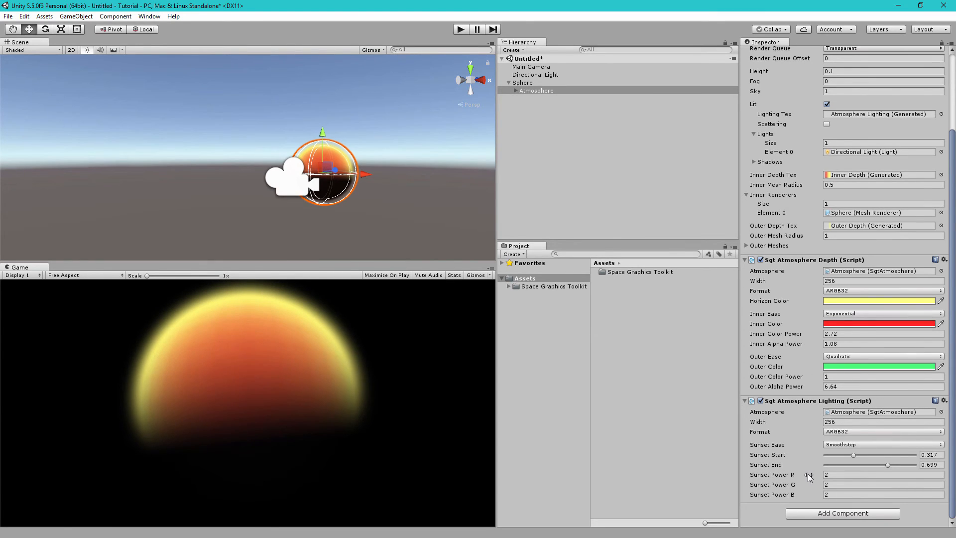
# Set Sunset Power G to 3.58 and Sunset Power B to 6.1.
pyautogui.click(933, 465)
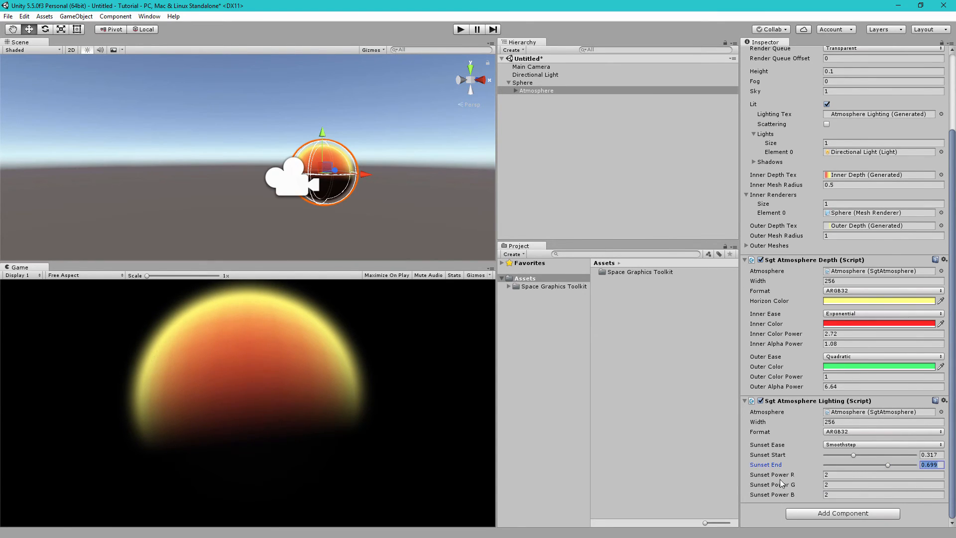
pyautogui.moveTo(778, 493)
pyautogui.write('3.59')
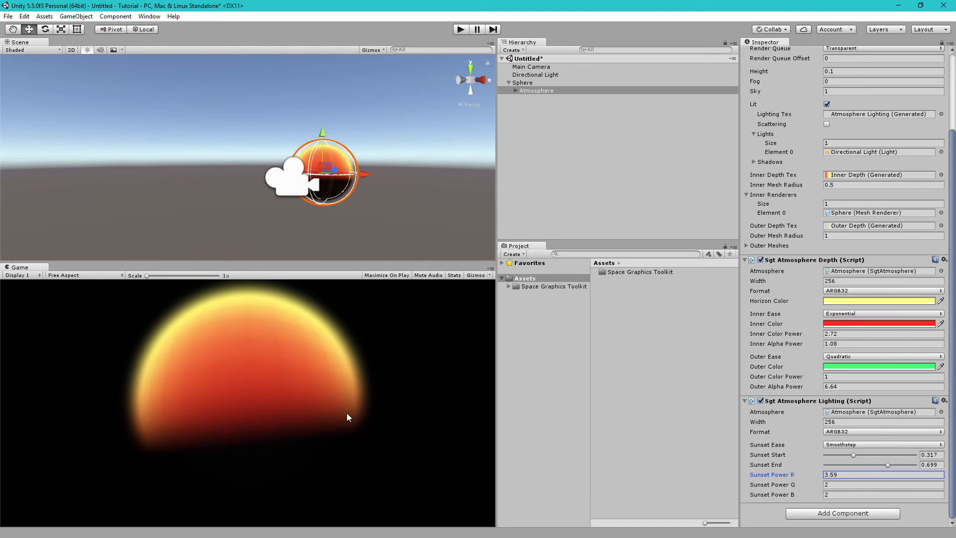
pyautogui.moveTo(348, 432)
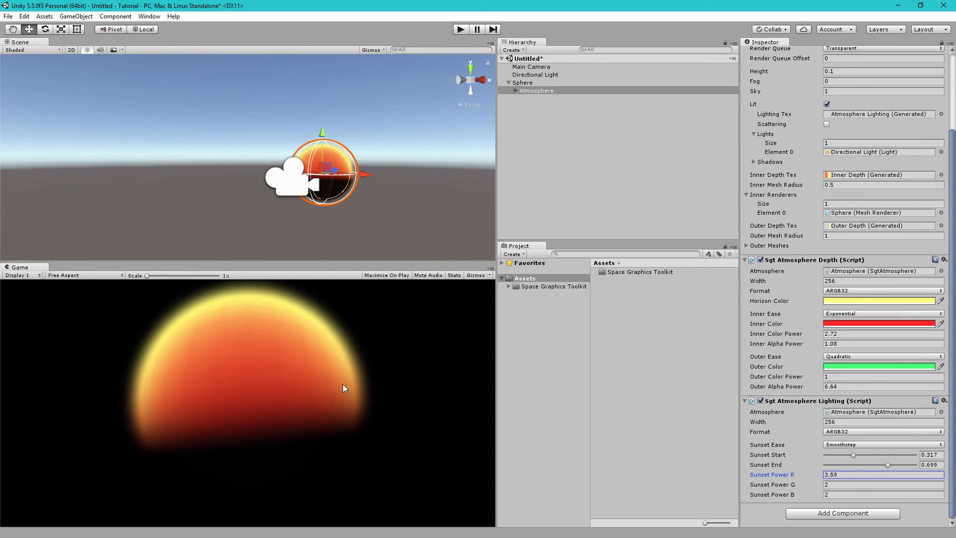
pyautogui.moveTo(354, 452)
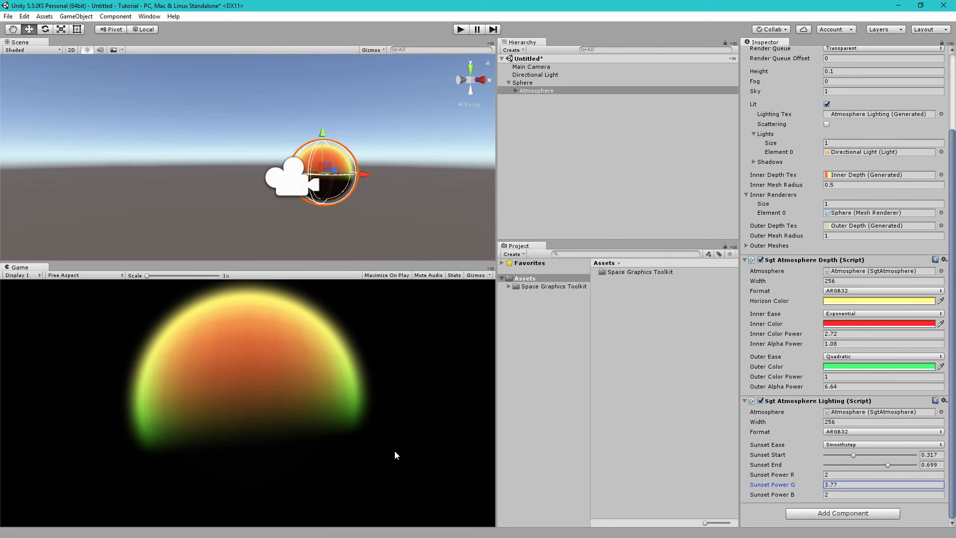
pyautogui.write('2')
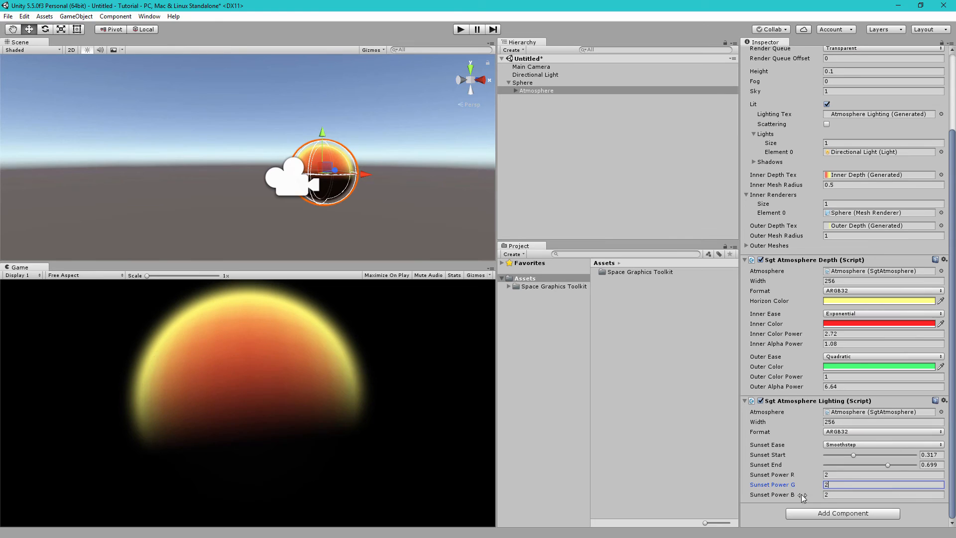
pyautogui.write('6.1')
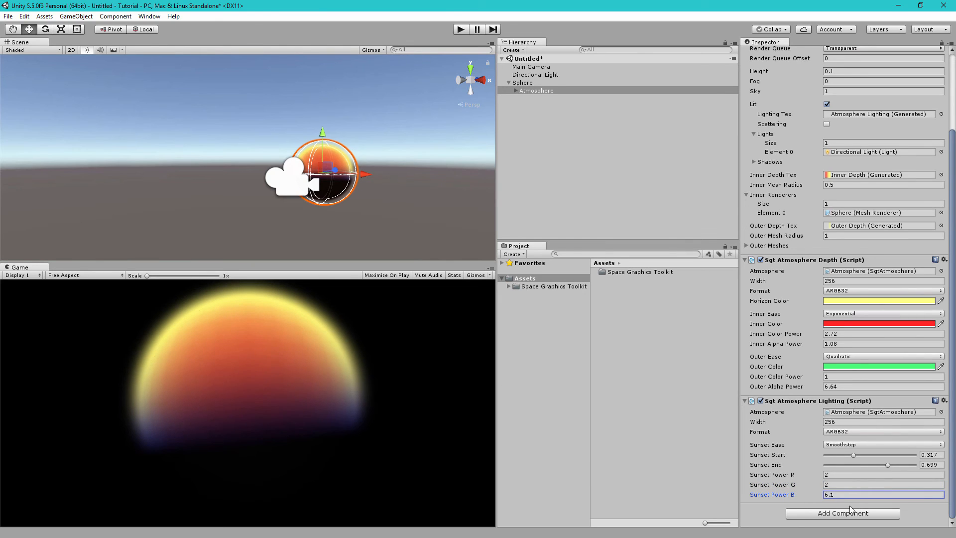
pyautogui.click(881, 484)
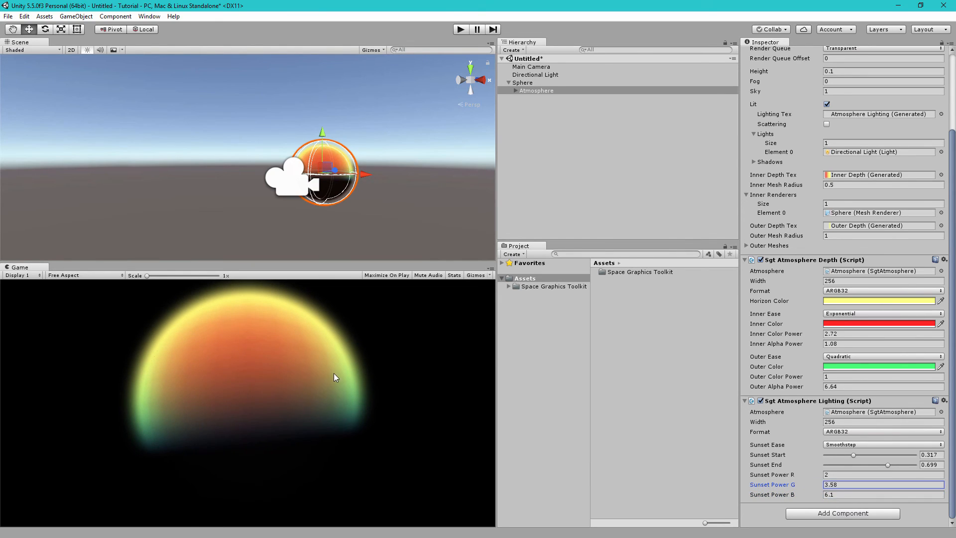
pyautogui.moveTo(852, 436)
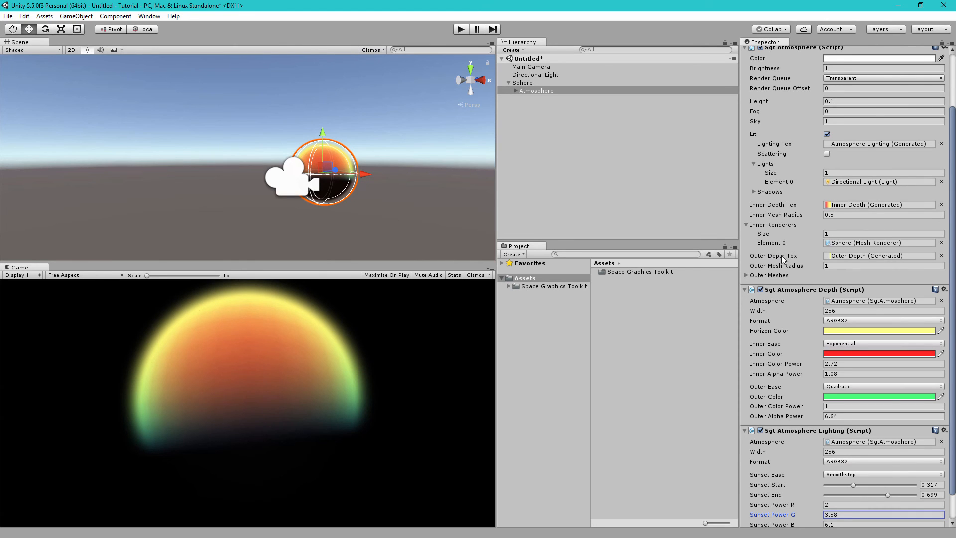
# Raise Inner Color Power in Sgt Atmosphere Depth from 2.72 to 3.03.
pyautogui.scroll(-3)
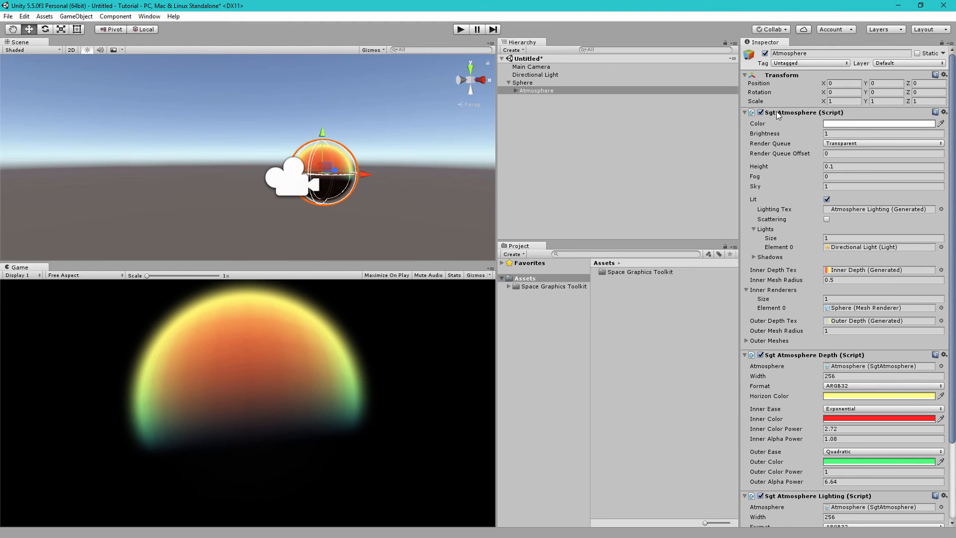
pyautogui.scroll(-3)
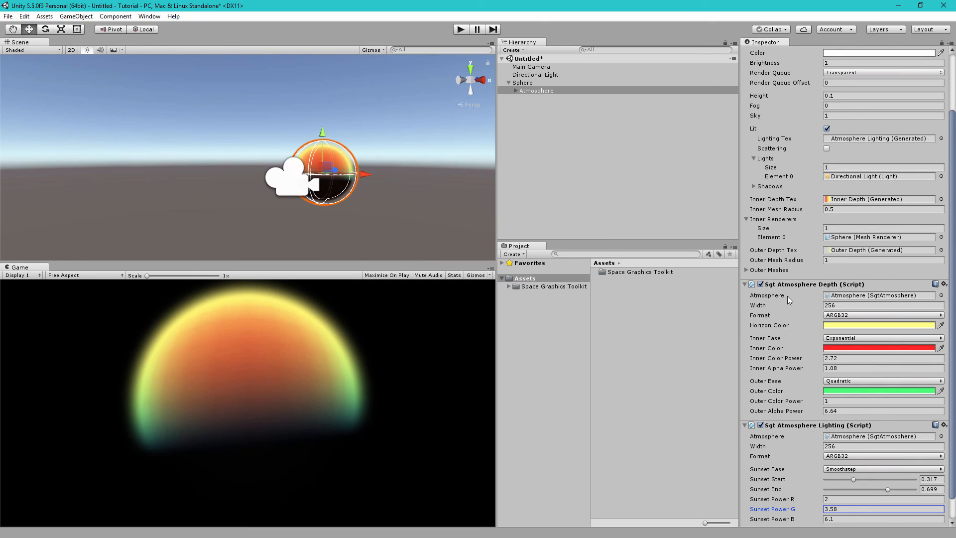
pyautogui.moveTo(717, 359)
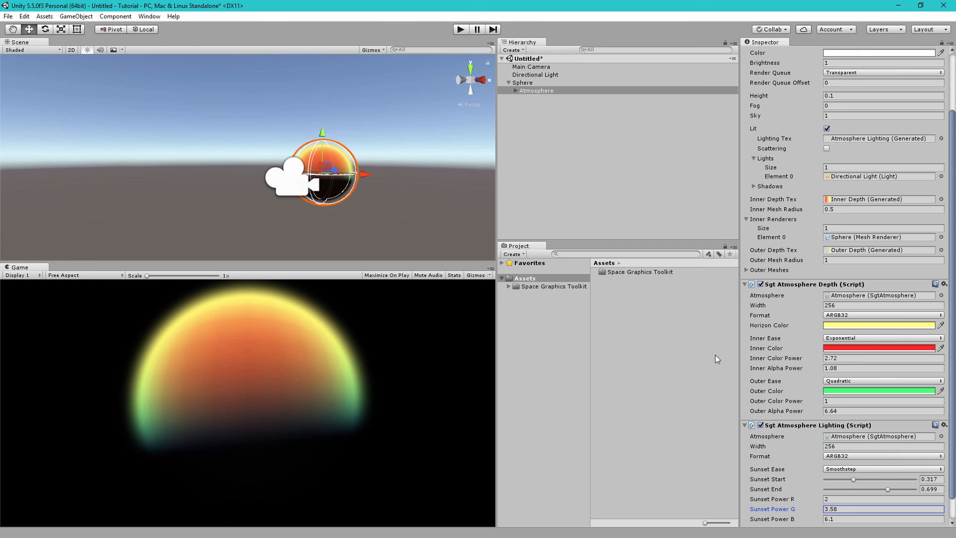
pyautogui.moveTo(787, 298)
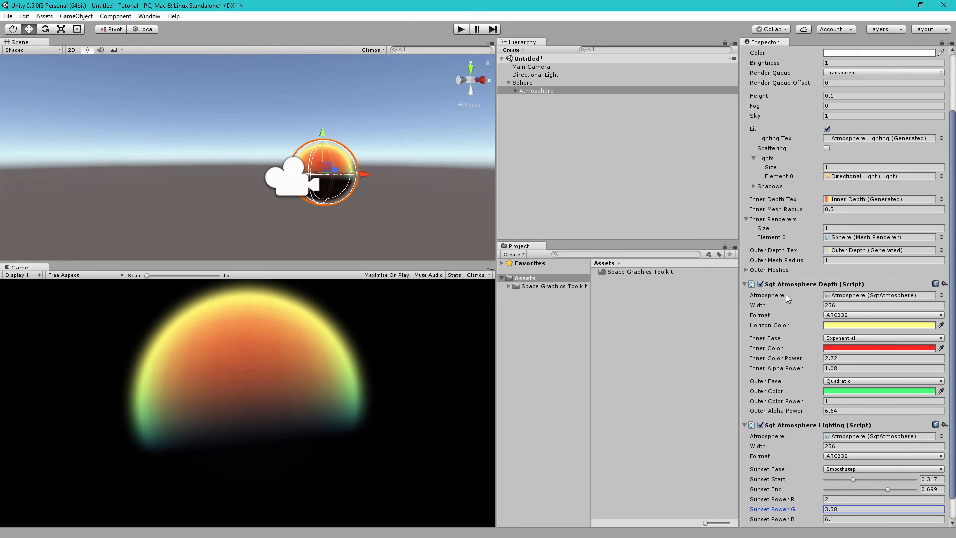
pyautogui.scroll(-3)
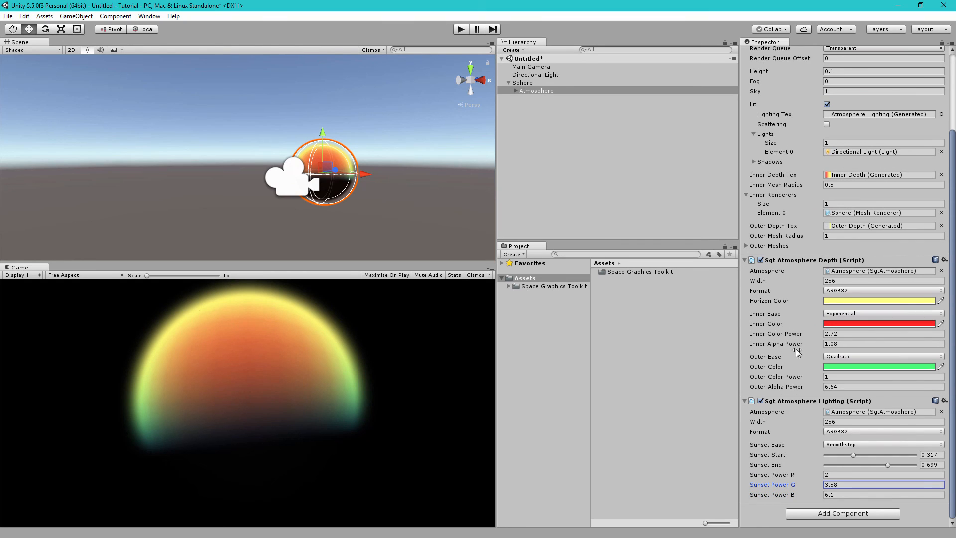
pyautogui.click(884, 333)
pyautogui.write('3.03')
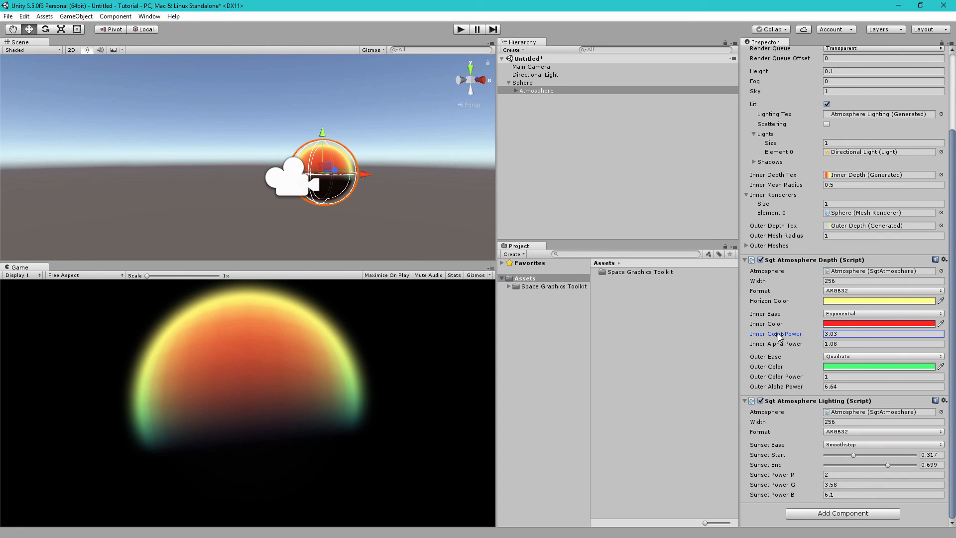
pyautogui.moveTo(802, 346)
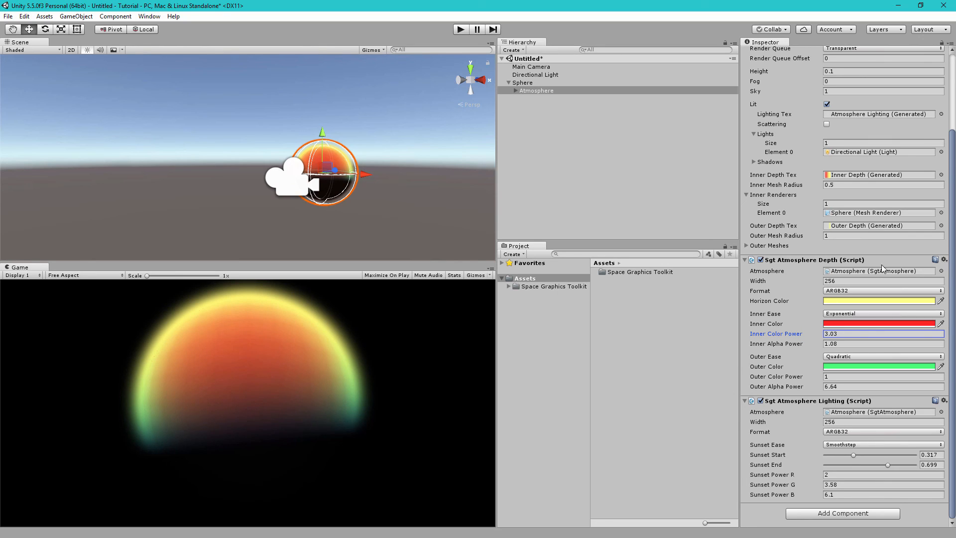
pyautogui.click(944, 260)
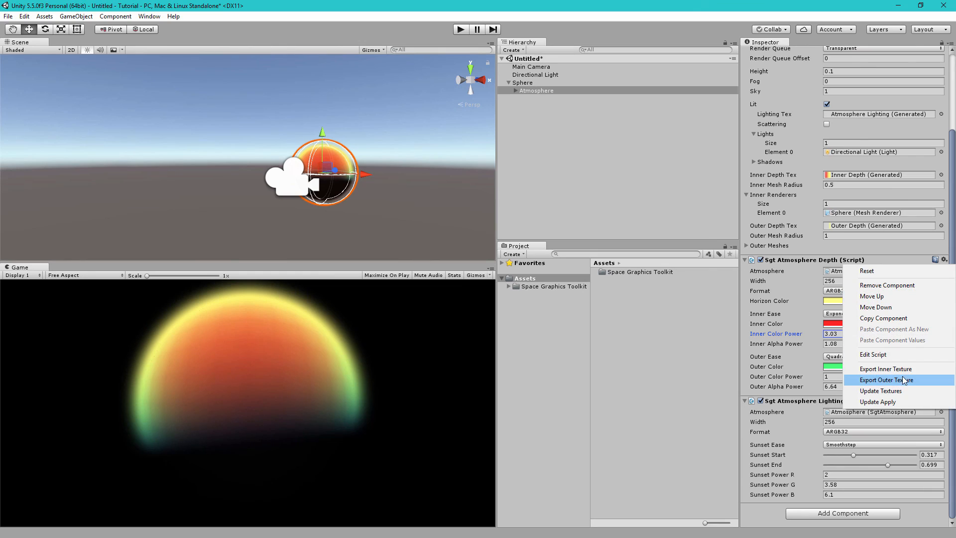
pyautogui.moveTo(887, 368)
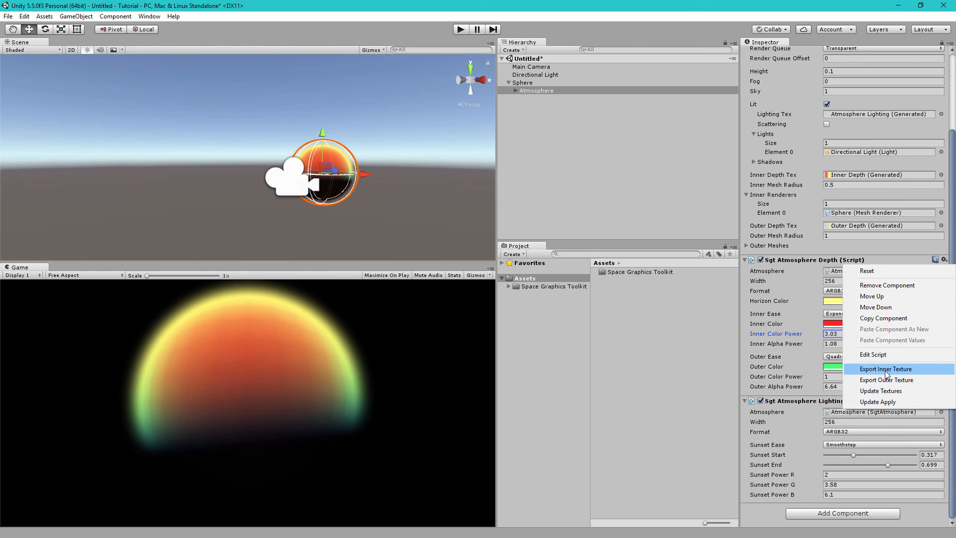
pyautogui.moveTo(885, 373)
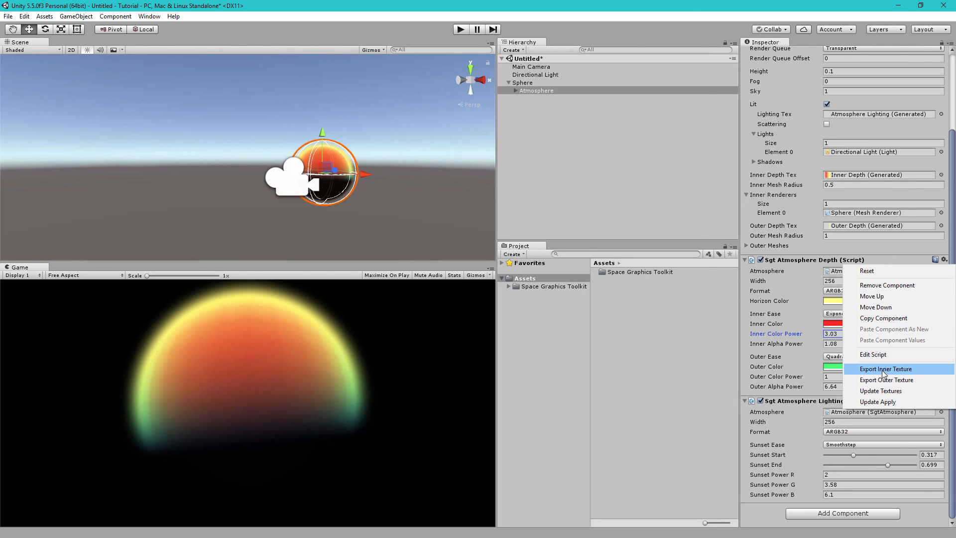
pyautogui.moveTo(884, 318)
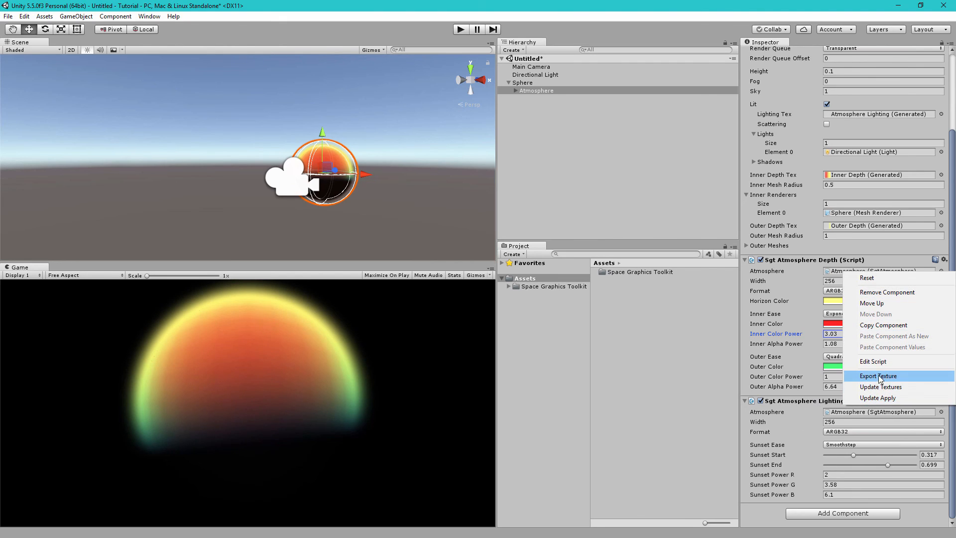
pyautogui.click(878, 376)
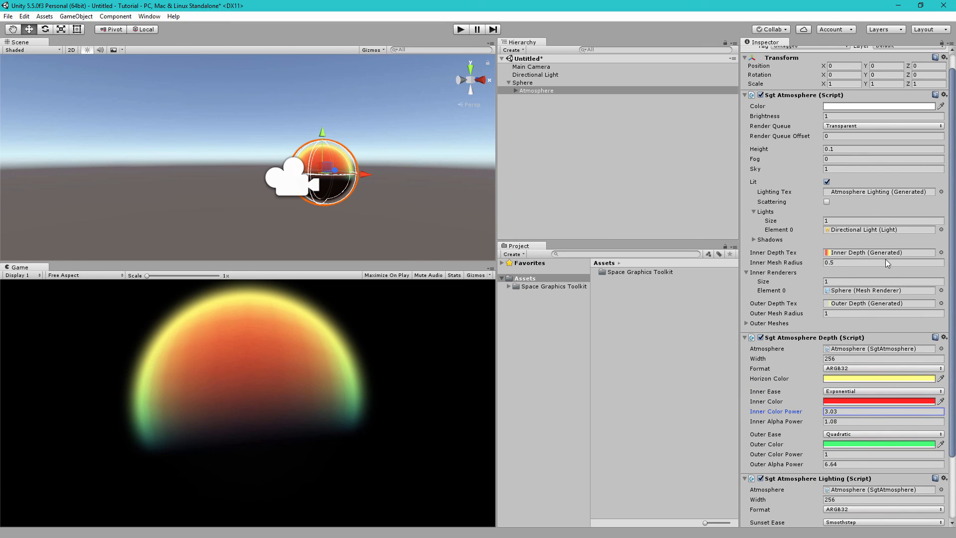
pyautogui.click(939, 253)
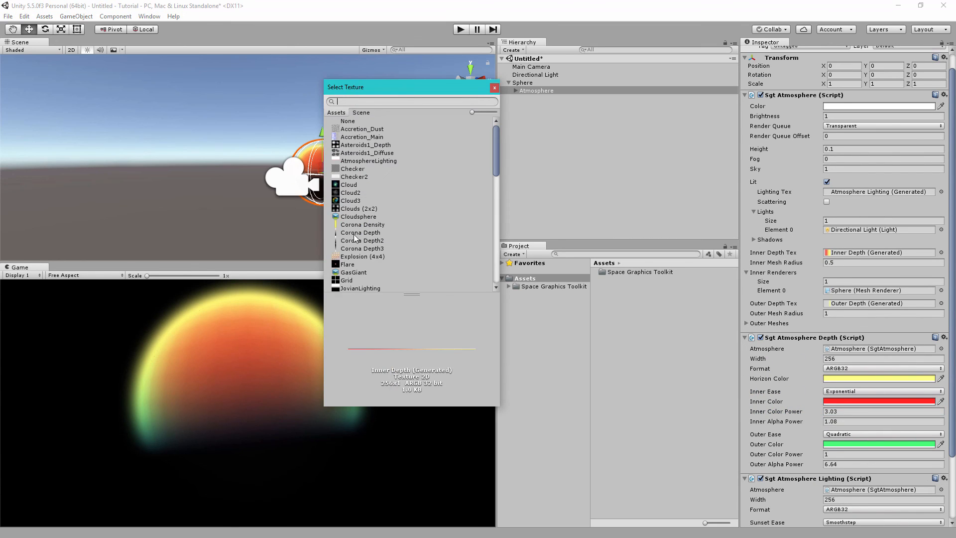
pyautogui.moveTo(495, 87)
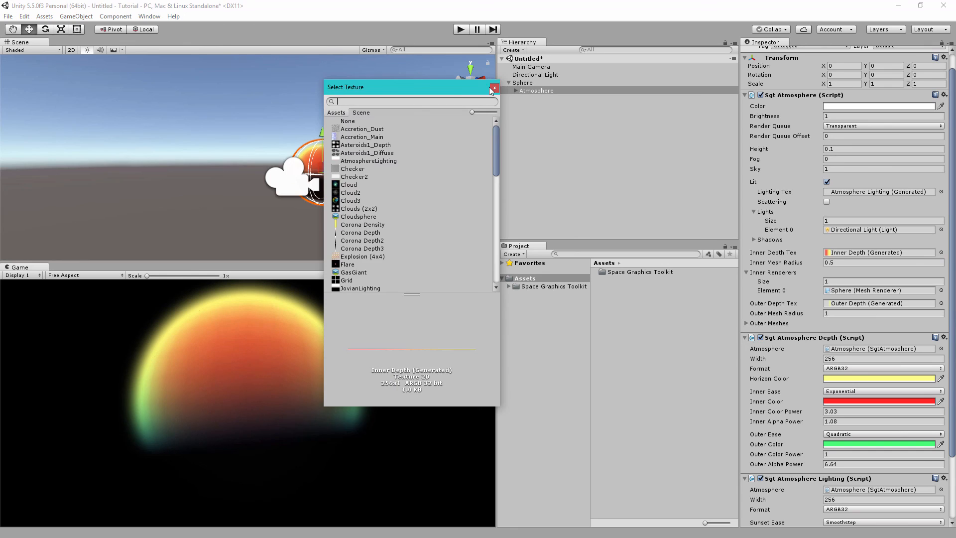
pyautogui.click(494, 87)
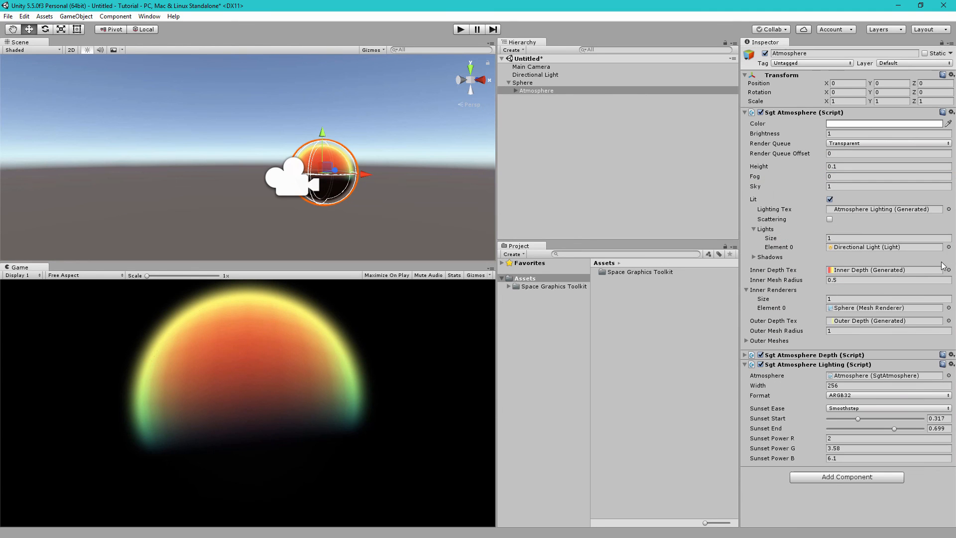
pyautogui.click(941, 355)
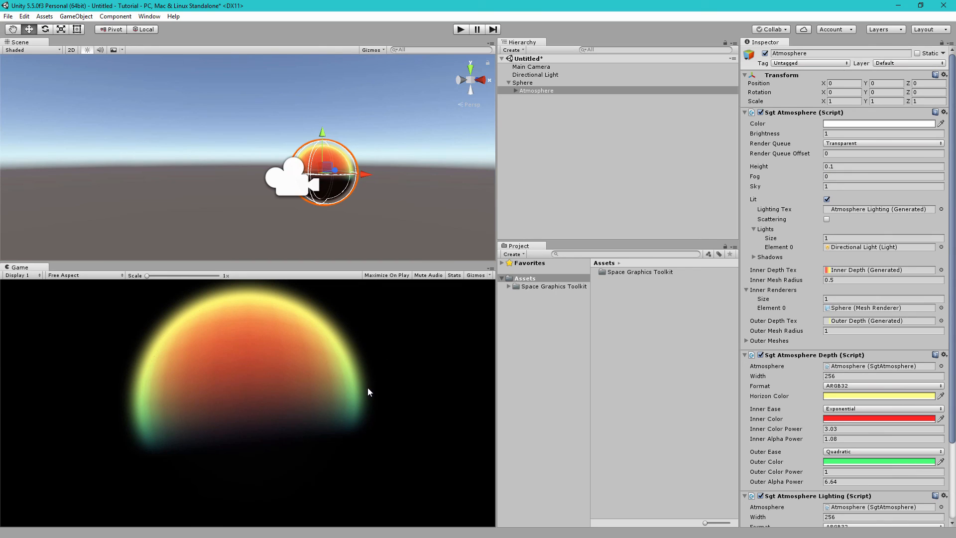
pyautogui.moveTo(616, 219)
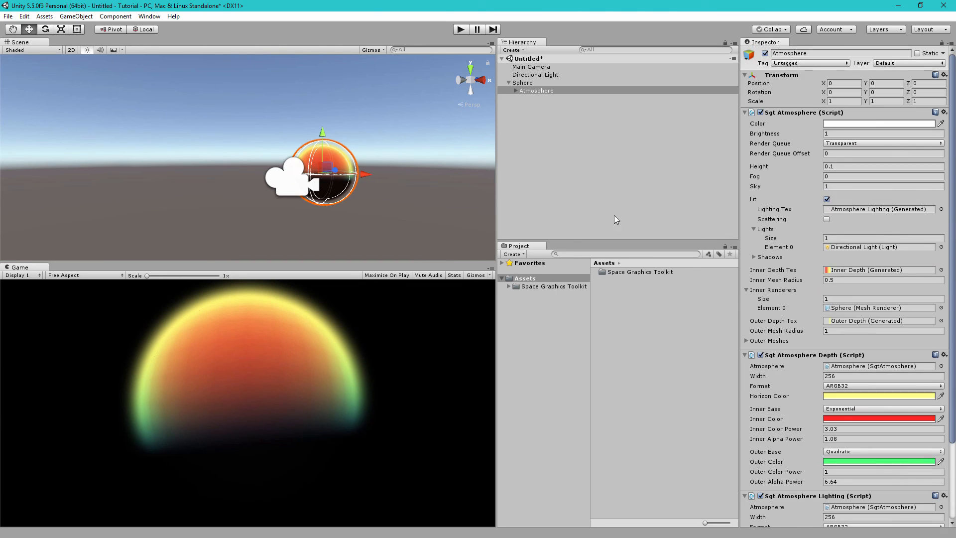
pyautogui.moveTo(810, 247)
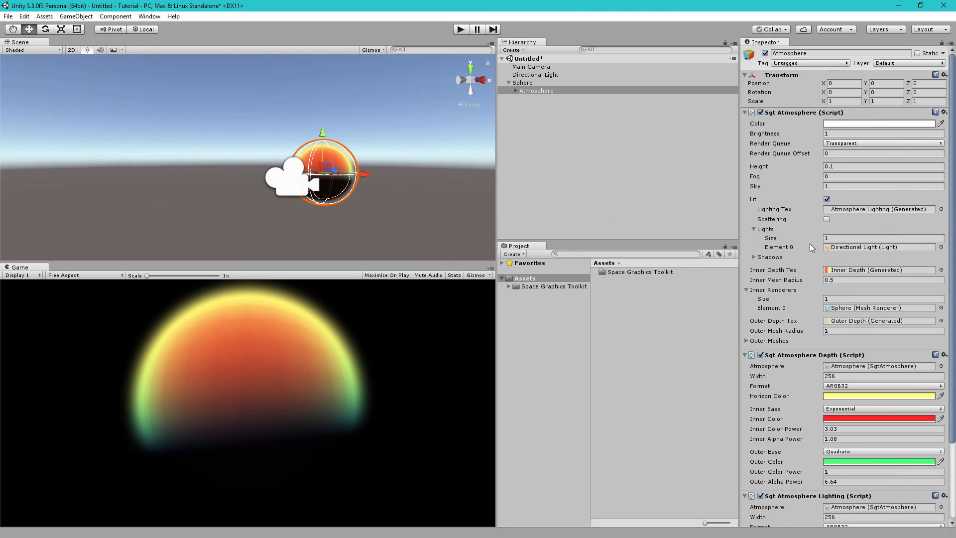
# Scroll the Inspector down to Inner Alpha Power in Sgt Atmosphere Depth.
pyautogui.scroll(-3)
pyautogui.write('1.86')
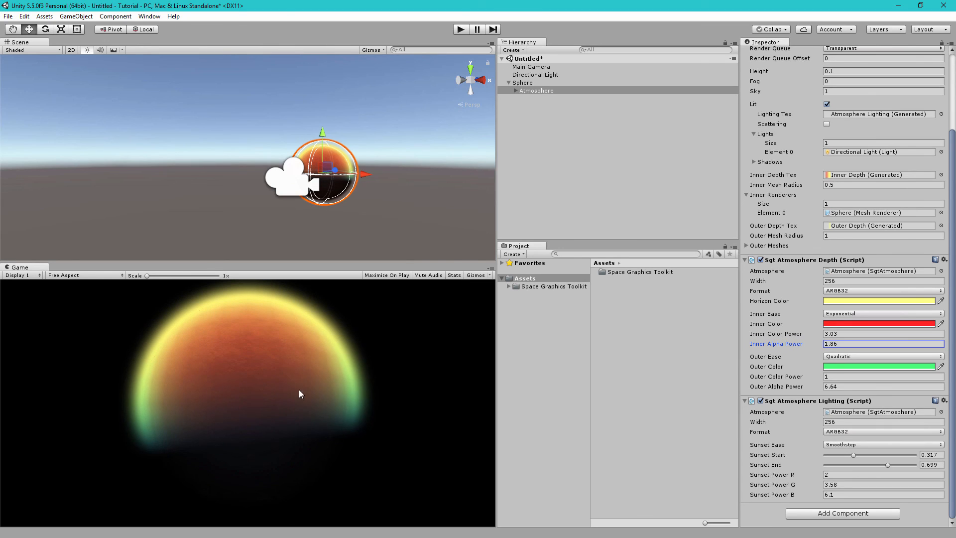
pyautogui.moveTo(725, 190)
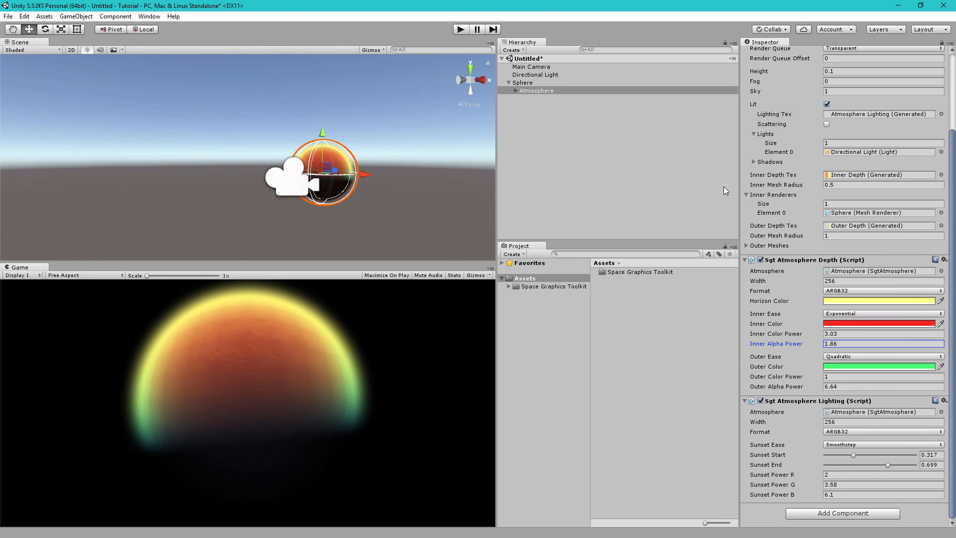